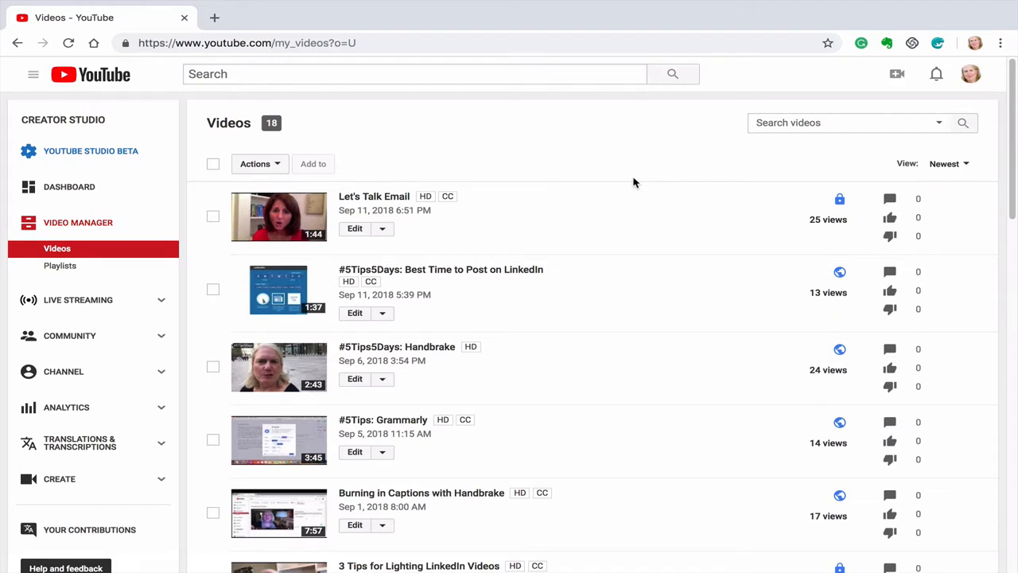
mouse_move(634, 219)
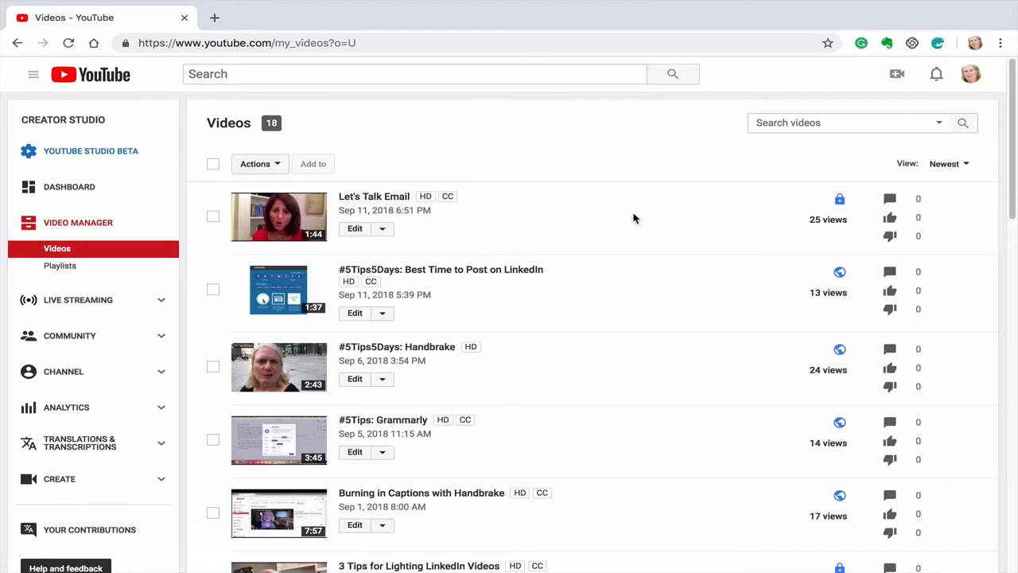
mouse_move(565, 262)
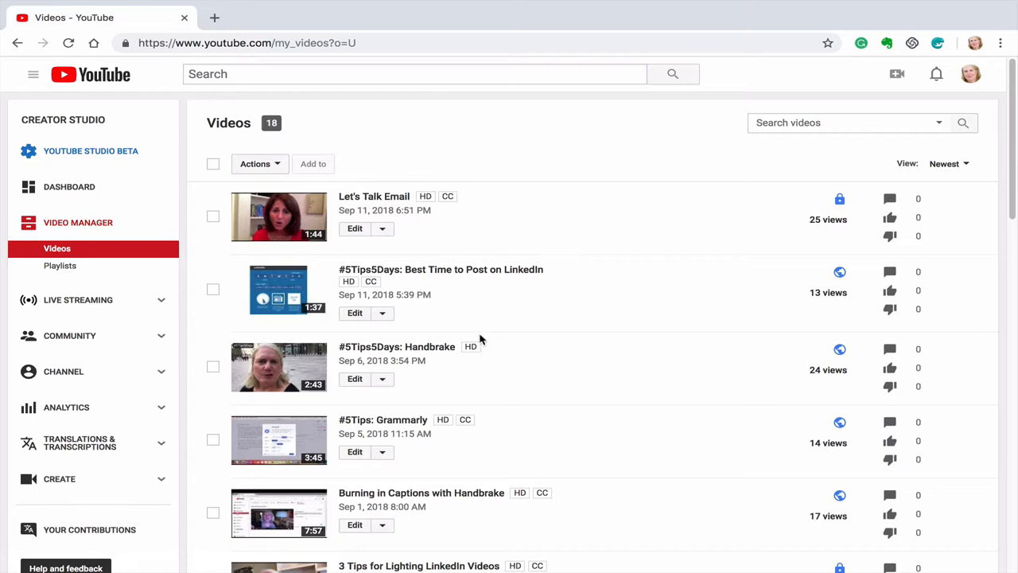
mouse_move(505, 313)
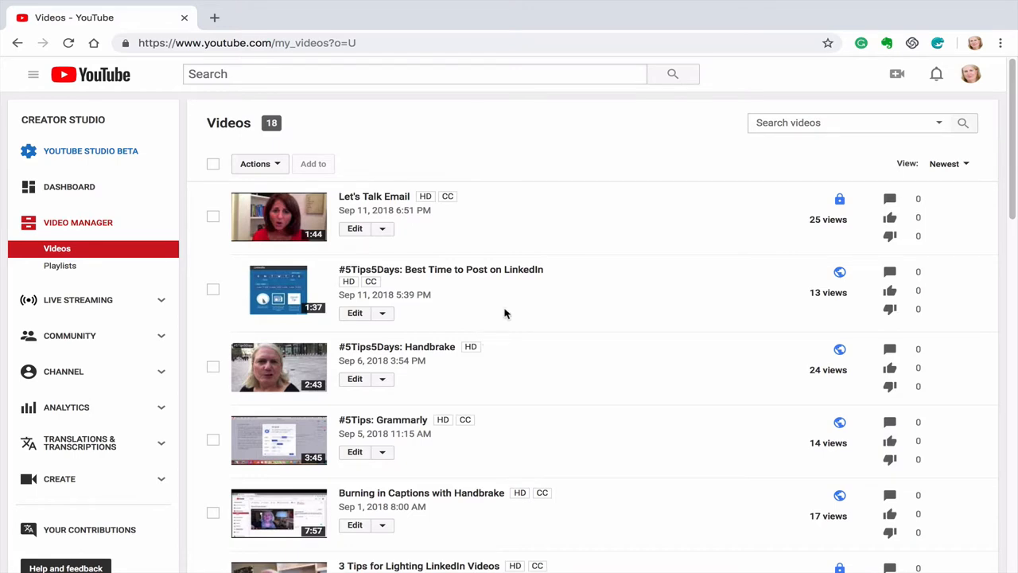
mouse_move(397, 346)
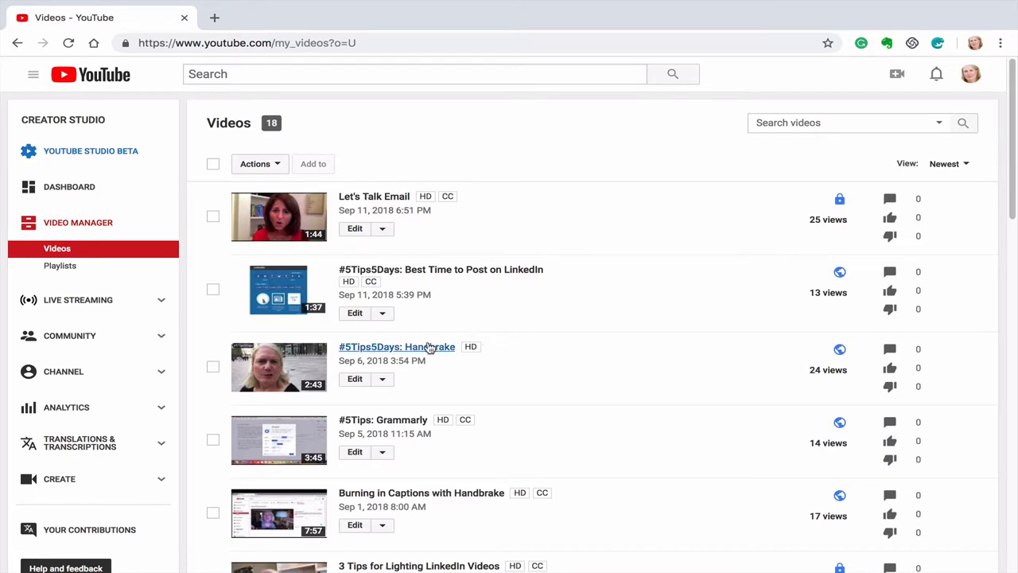
mouse_move(439, 407)
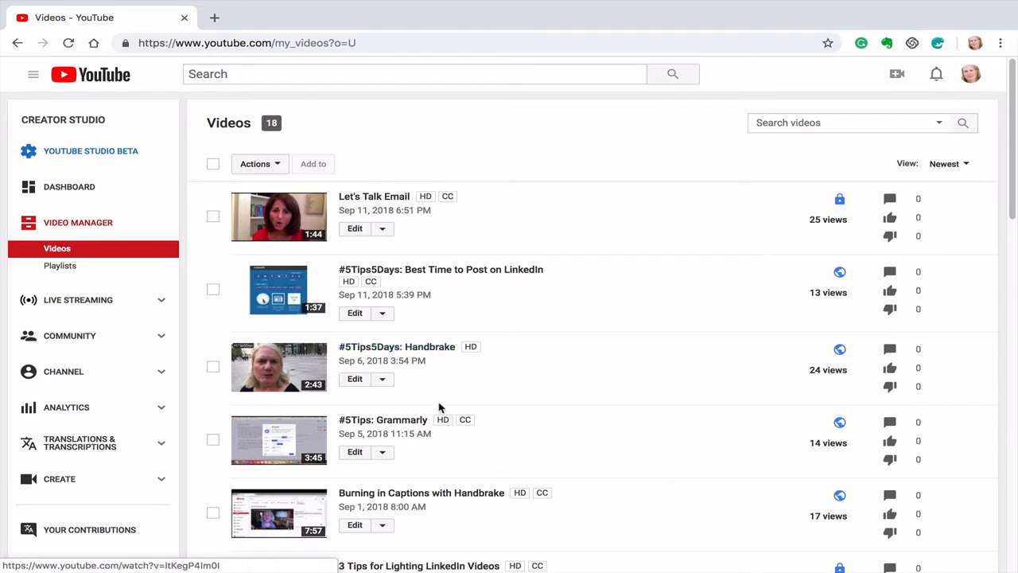
Choose Subtitles/CC from the Edit dropdown of the #5Tips5Days: Handbrake video.
scroll("down", 3)
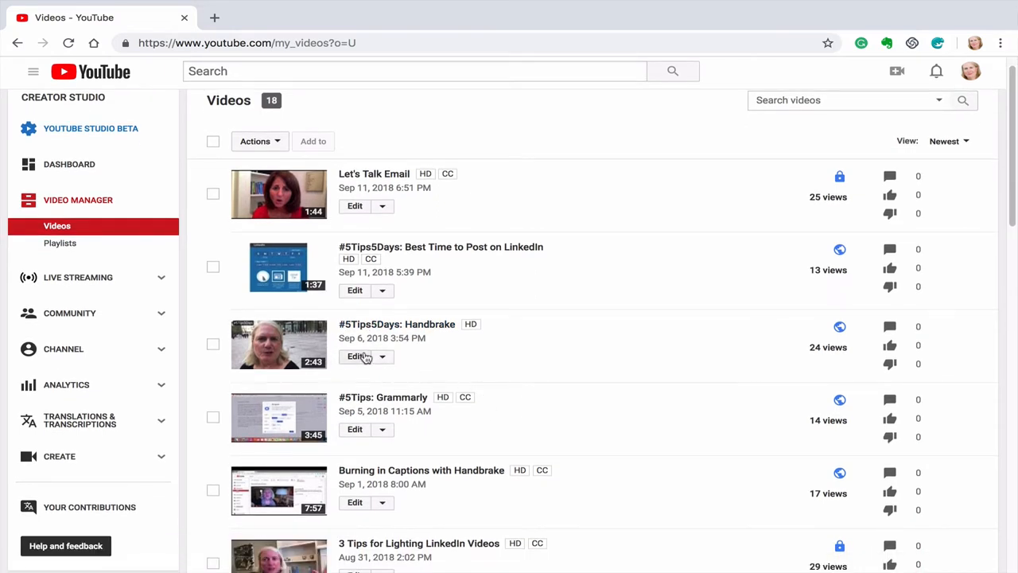
left_click(381, 355)
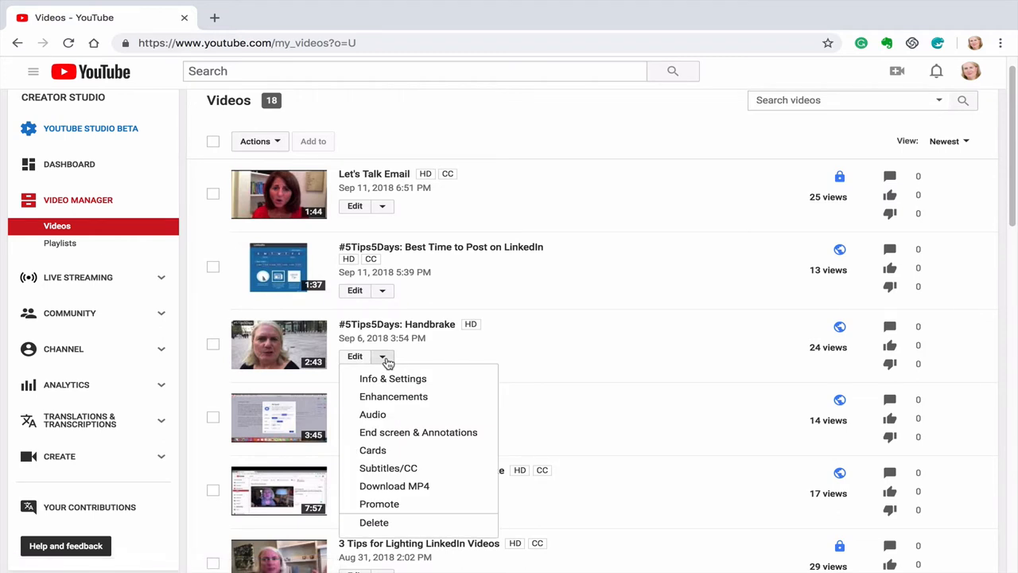
mouse_move(388, 467)
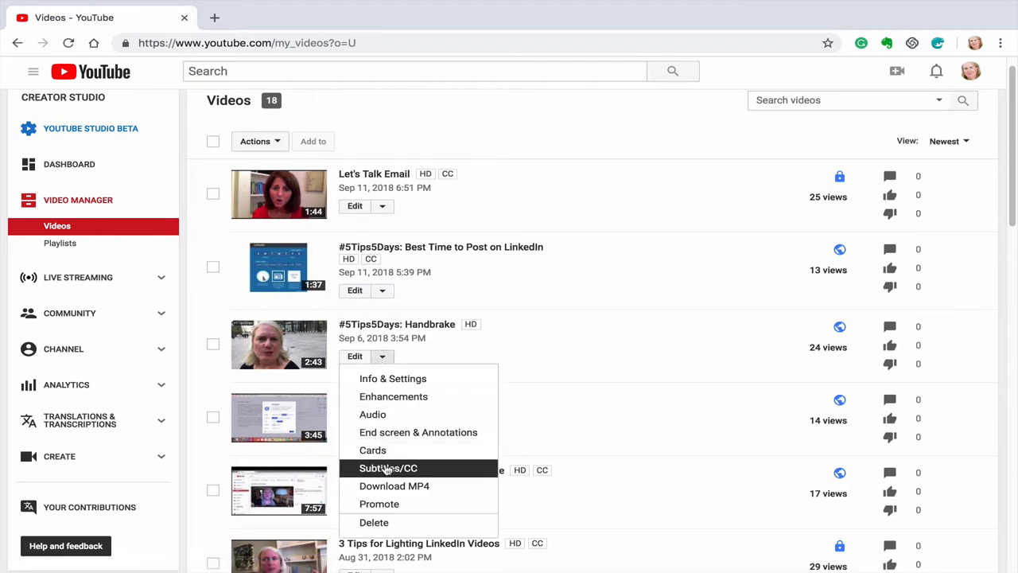
mouse_move(388, 473)
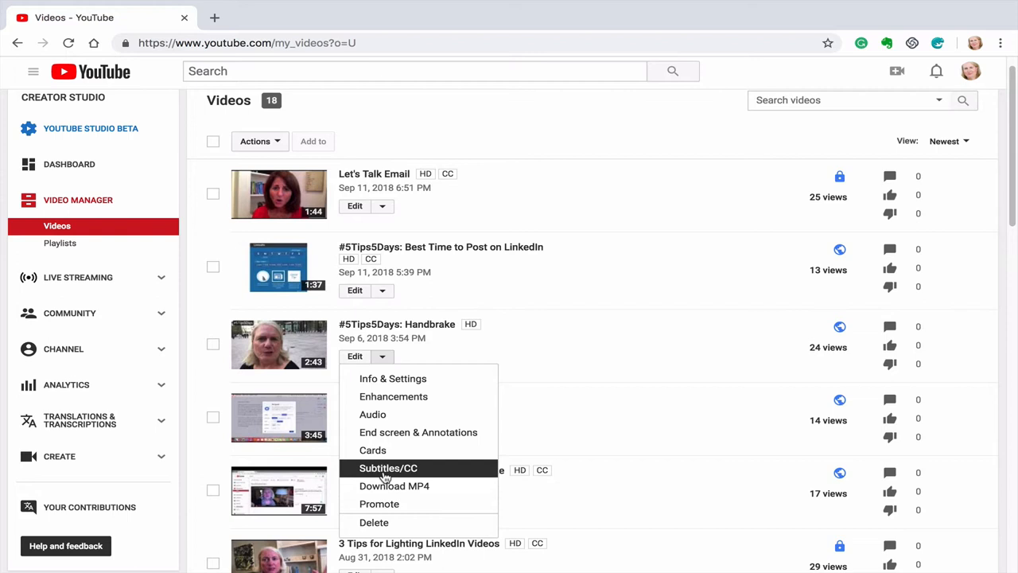
left_click(388, 467)
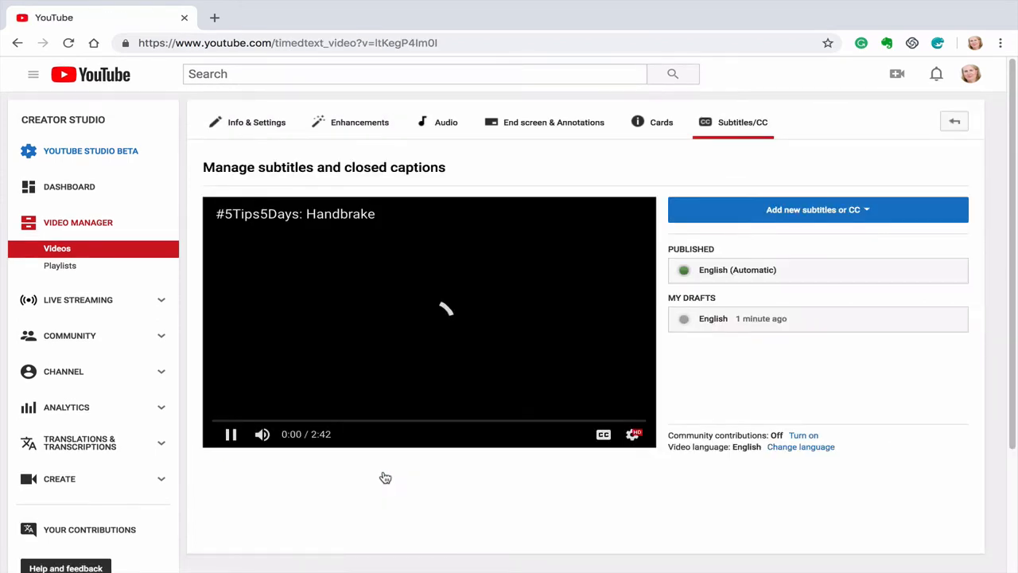
left_click(232, 434)
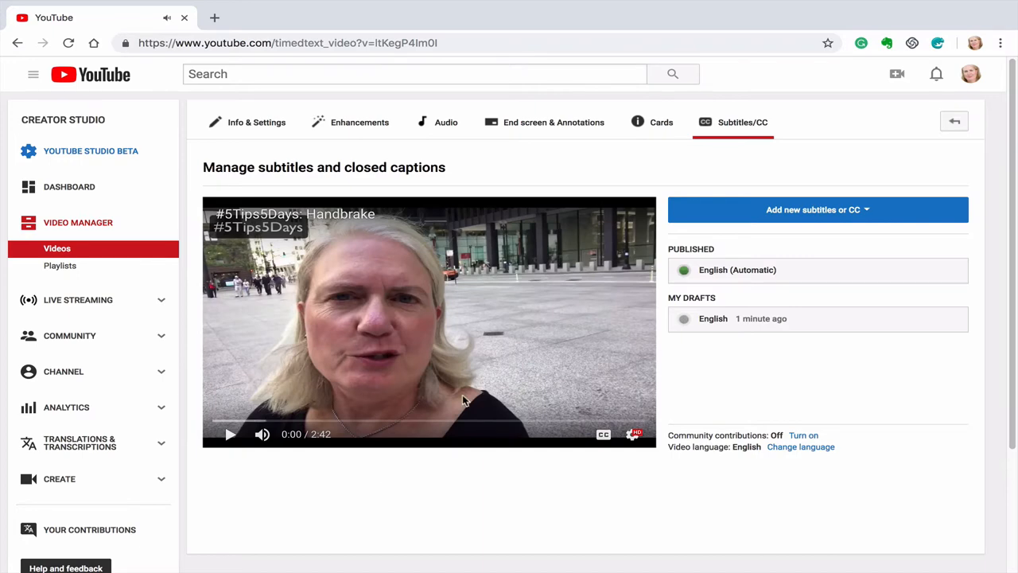
mouse_move(815, 213)
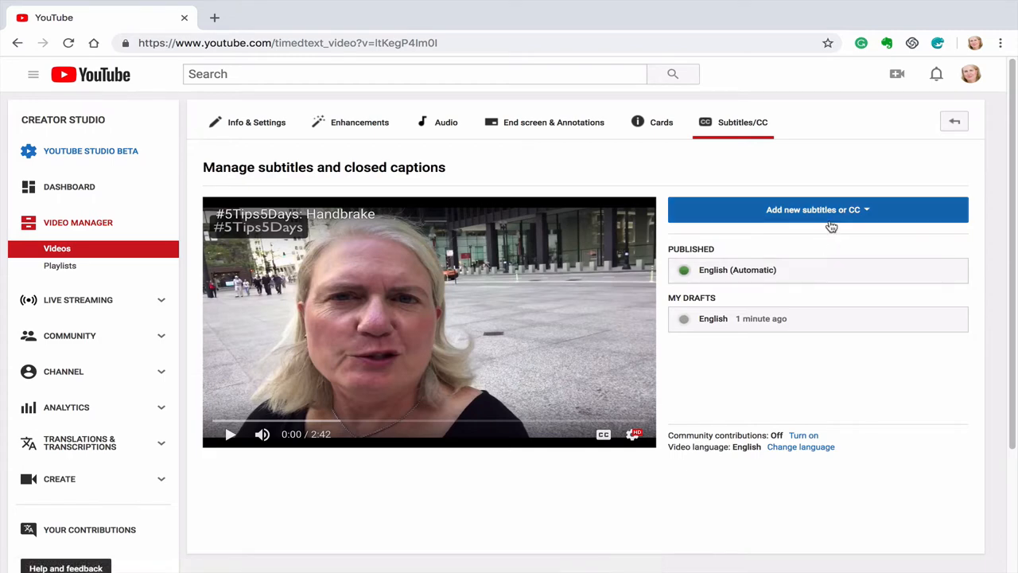
Add new English subtitles, confirming Overwrite of the existing English track.
left_click(817, 209)
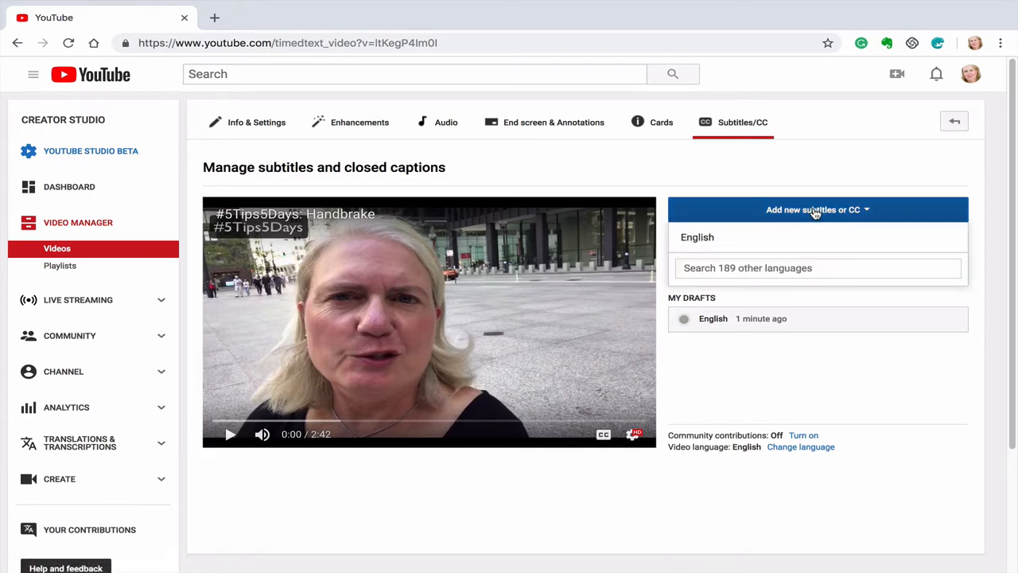
mouse_move(793, 223)
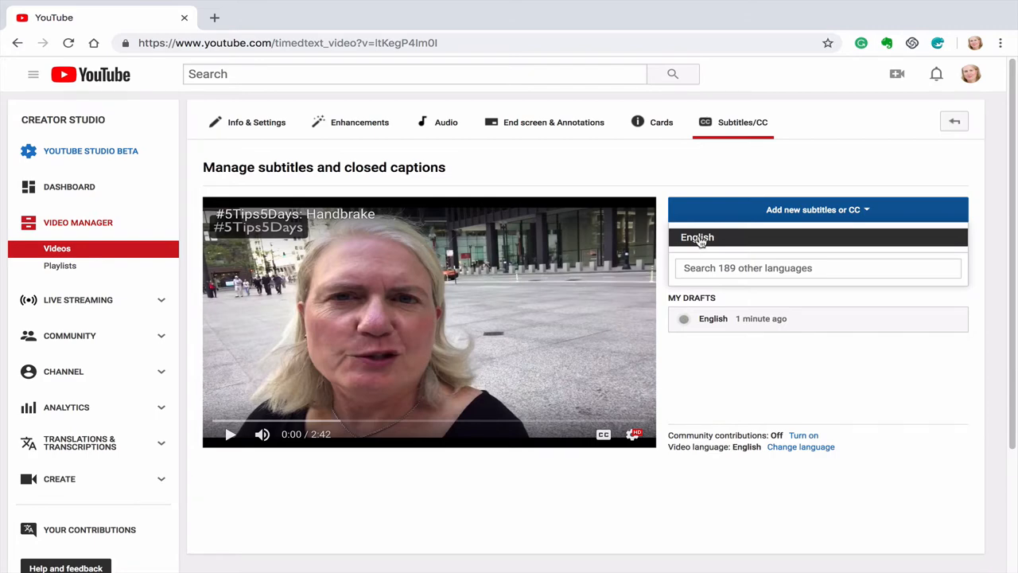
left_click(698, 237)
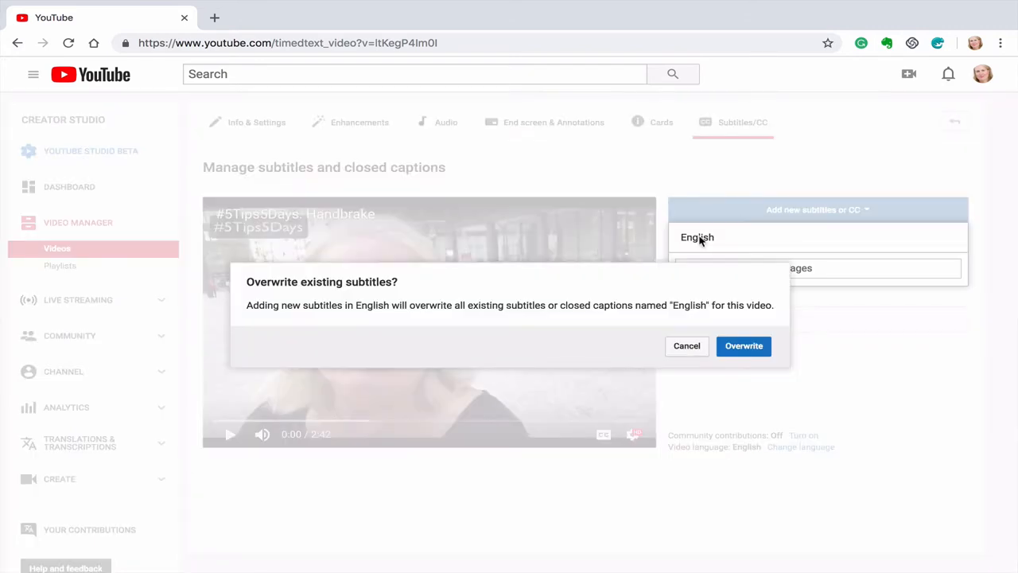
left_click(743, 345)
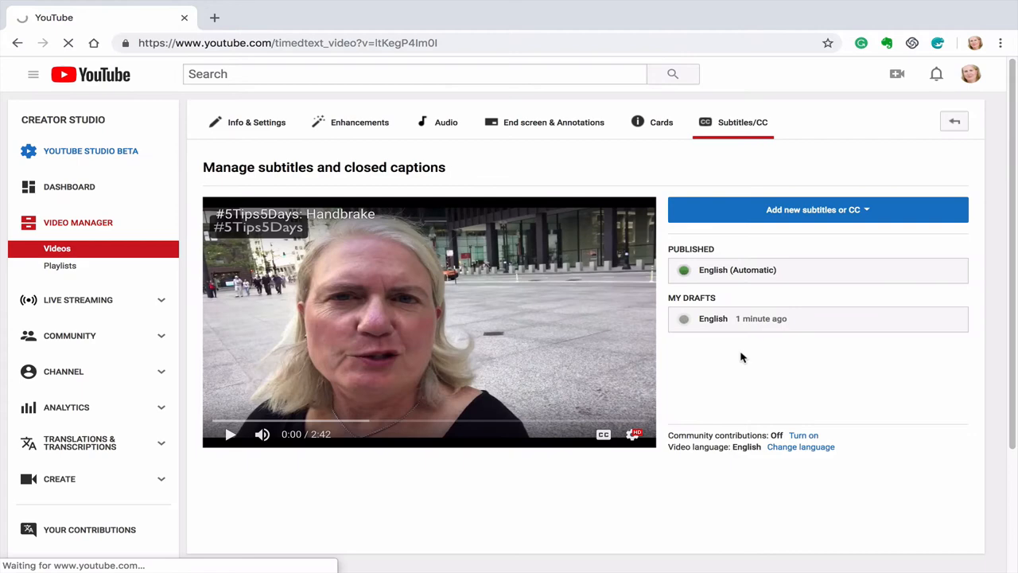
left_click(812, 209)
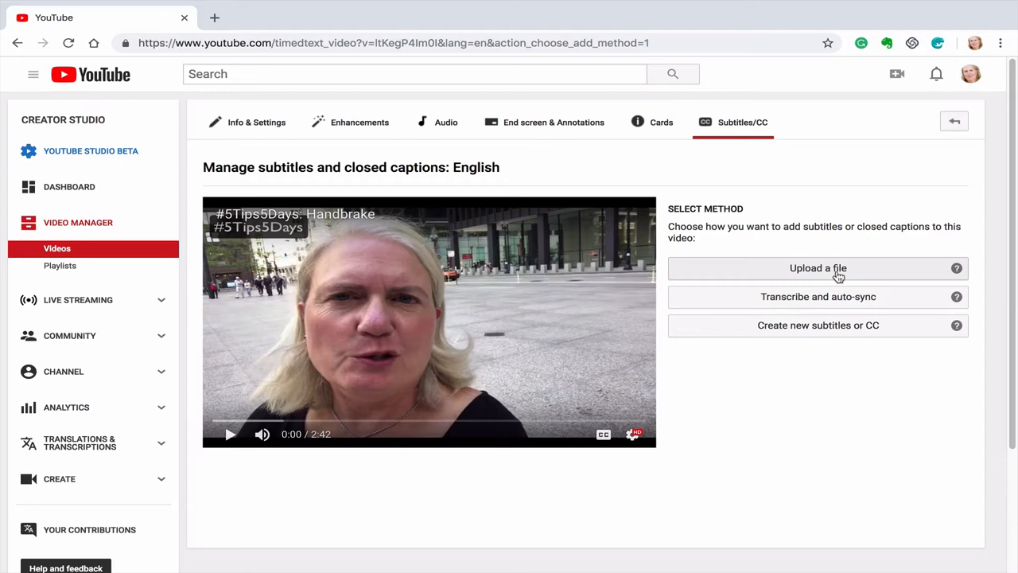
mouse_move(819, 297)
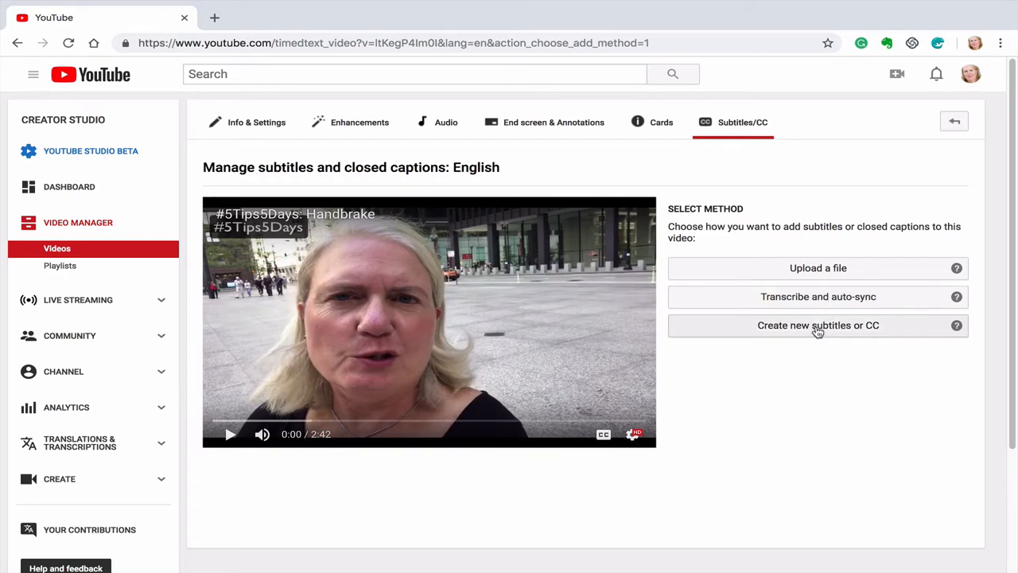
Create new subtitles and scroll through the prefilled auto-generated caption lines.
left_click(818, 324)
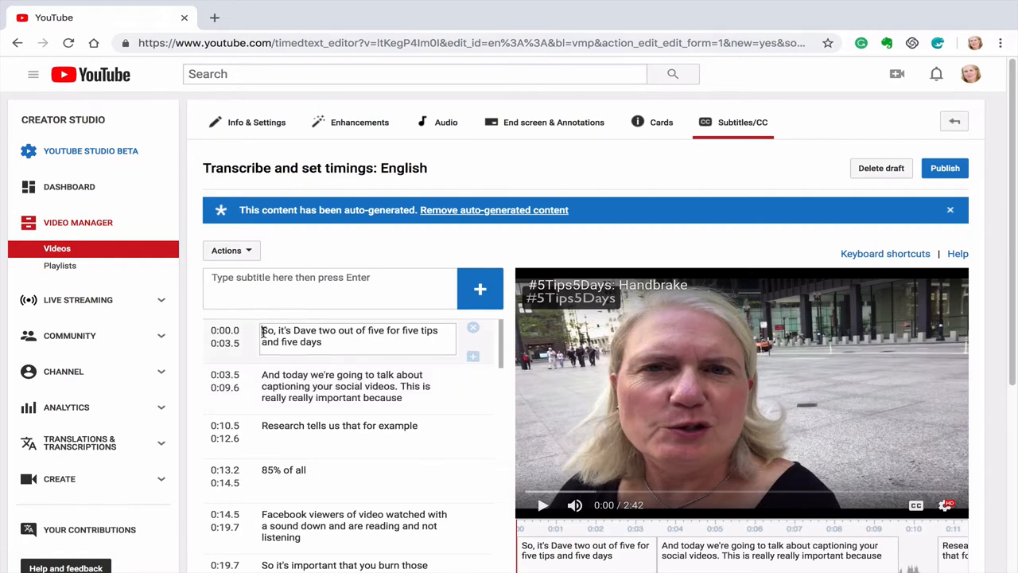
scroll("down", 3)
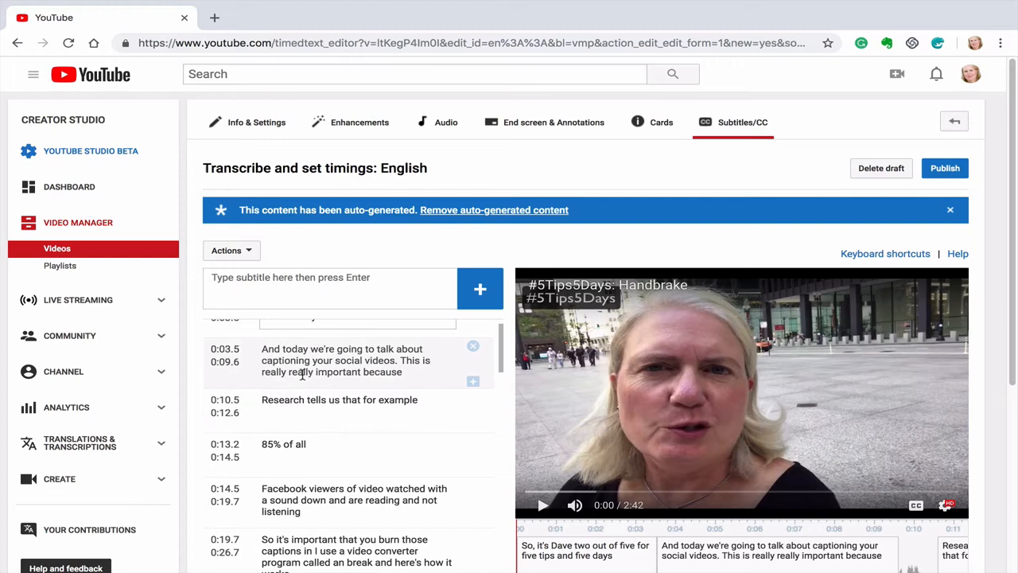
scroll("down", 3)
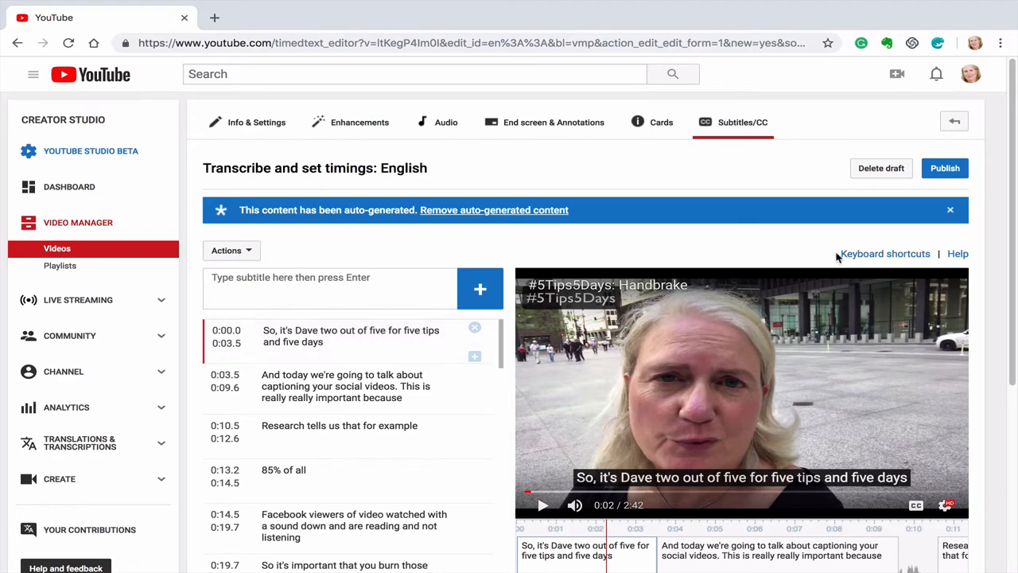
mouse_move(881, 168)
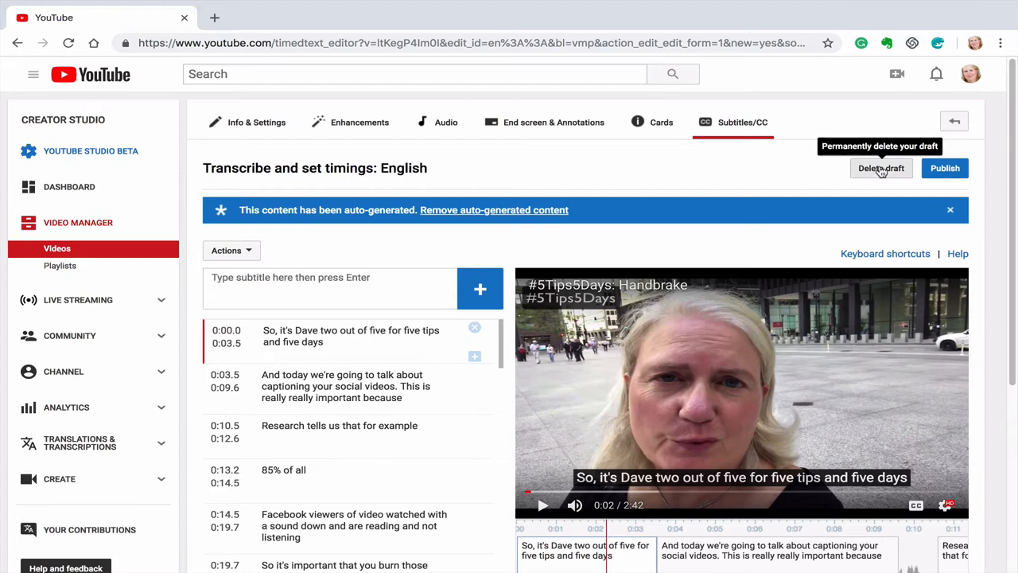
Delete the English draft, then pick English under Add new subtitles or CC.
left_click(881, 168)
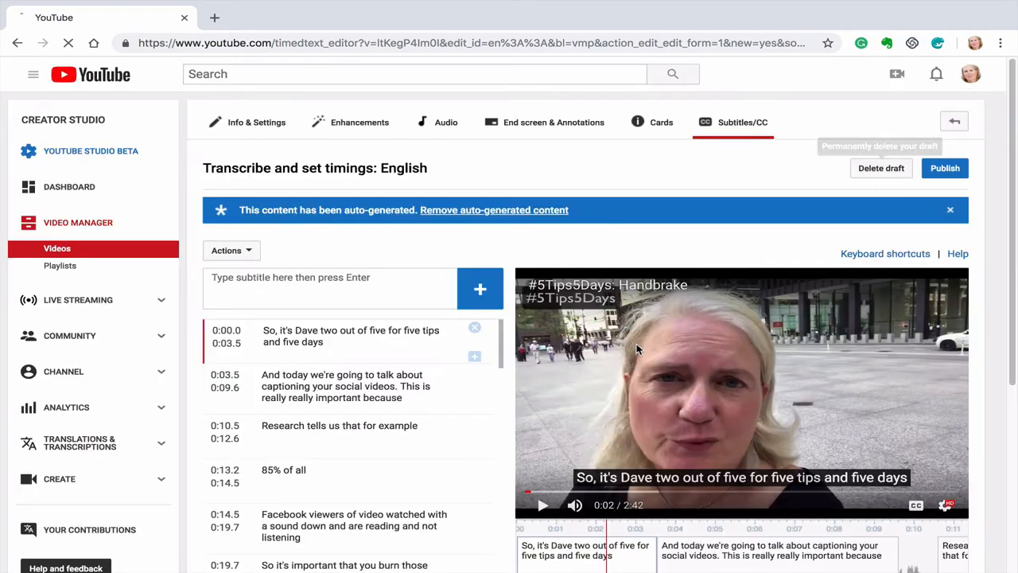
left_click(944, 168)
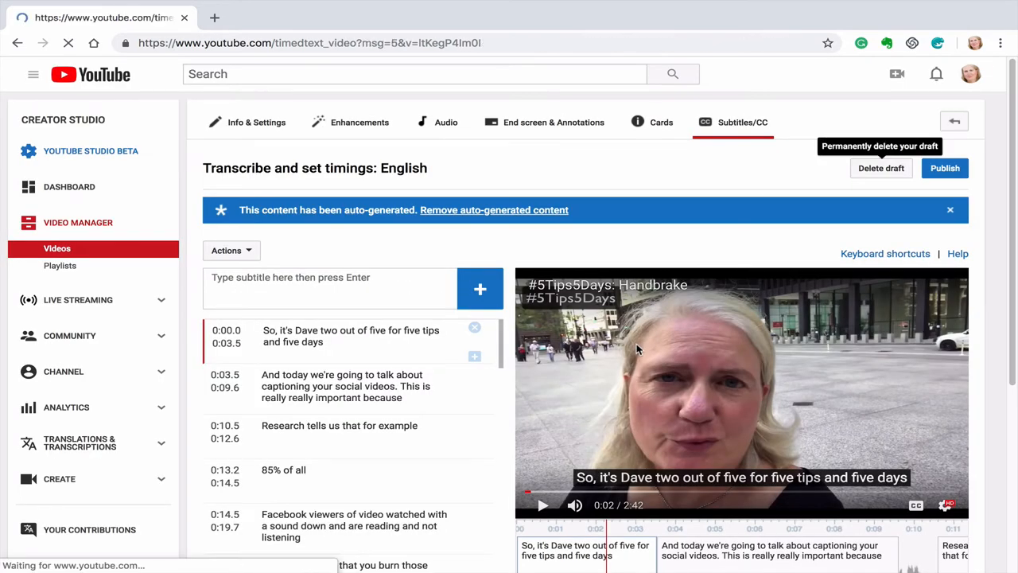
left_click(881, 168)
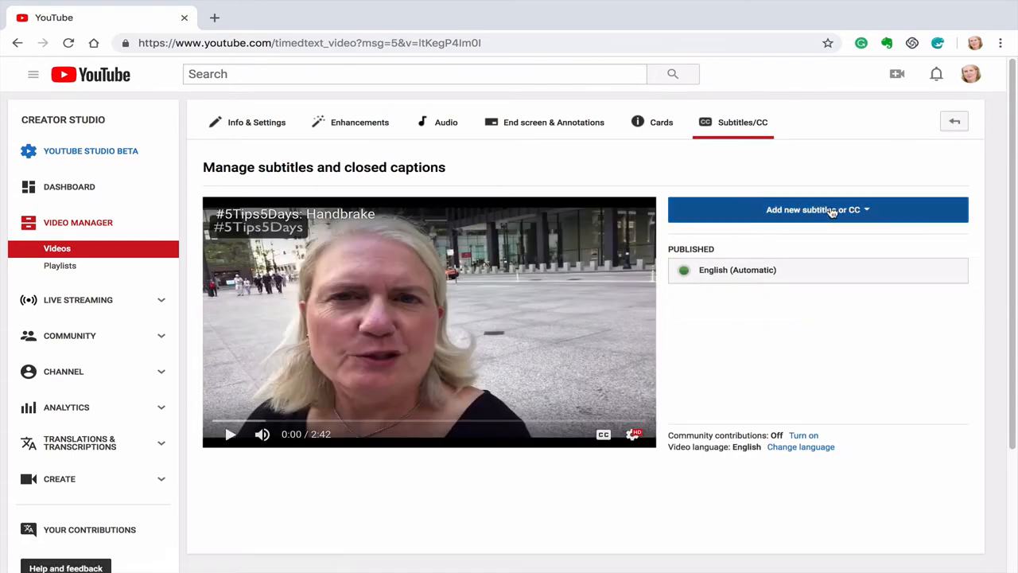
left_click(818, 209)
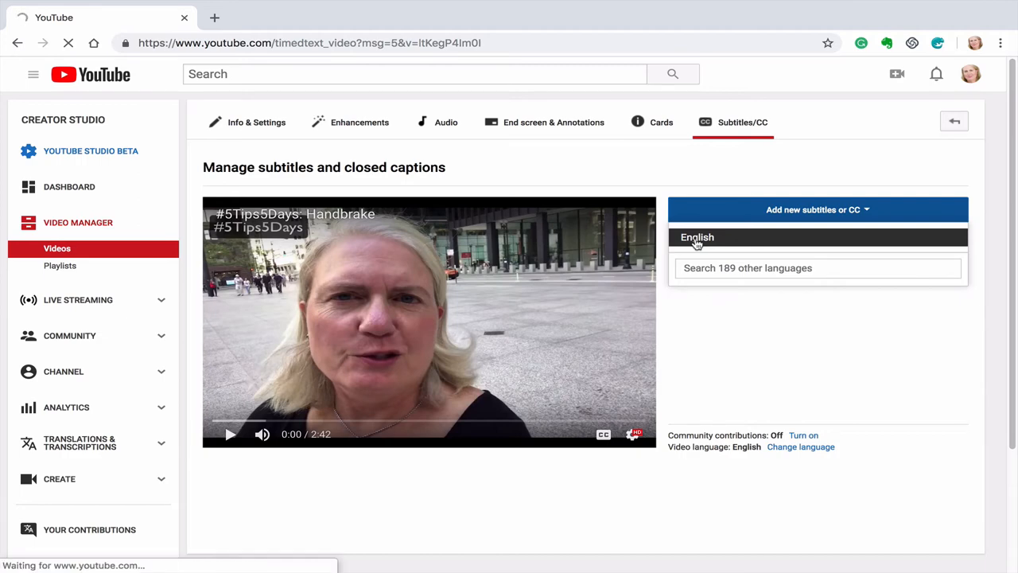
left_click(697, 237)
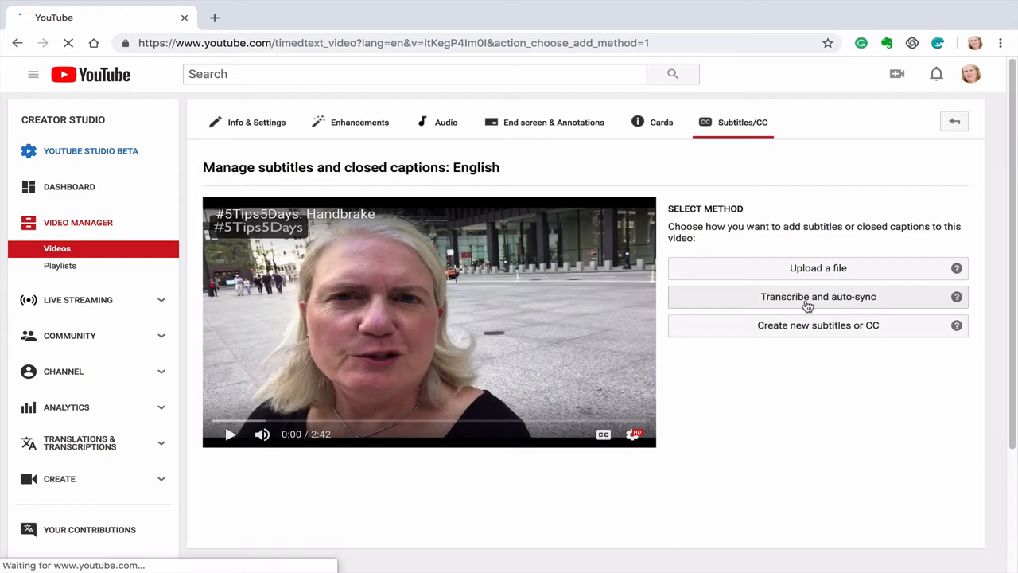
Transcribe and auto-sync with the line 'Hi it's Jill.', resume playback, and proceed to timings.
left_click(818, 297)
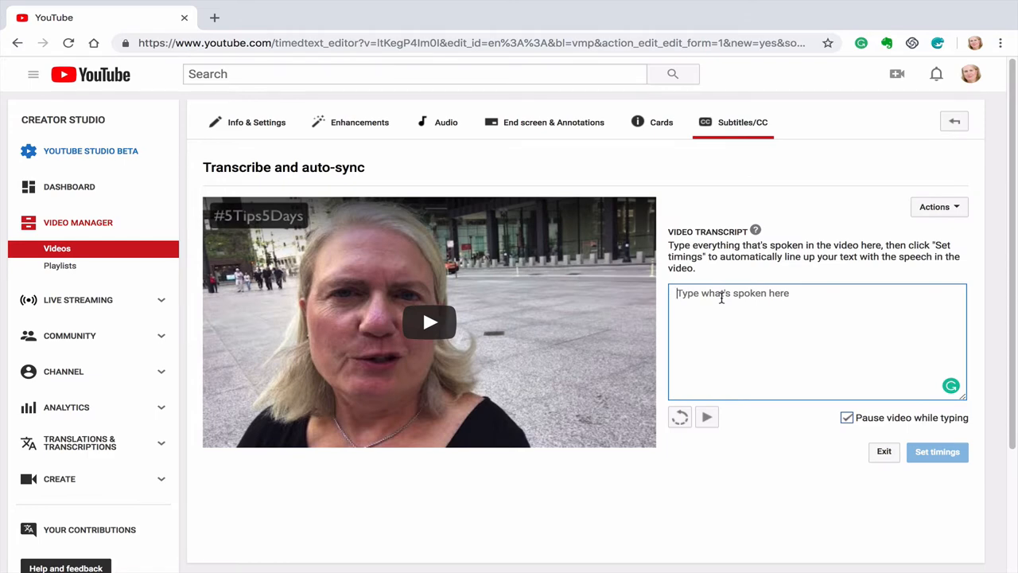
mouse_move(706, 417)
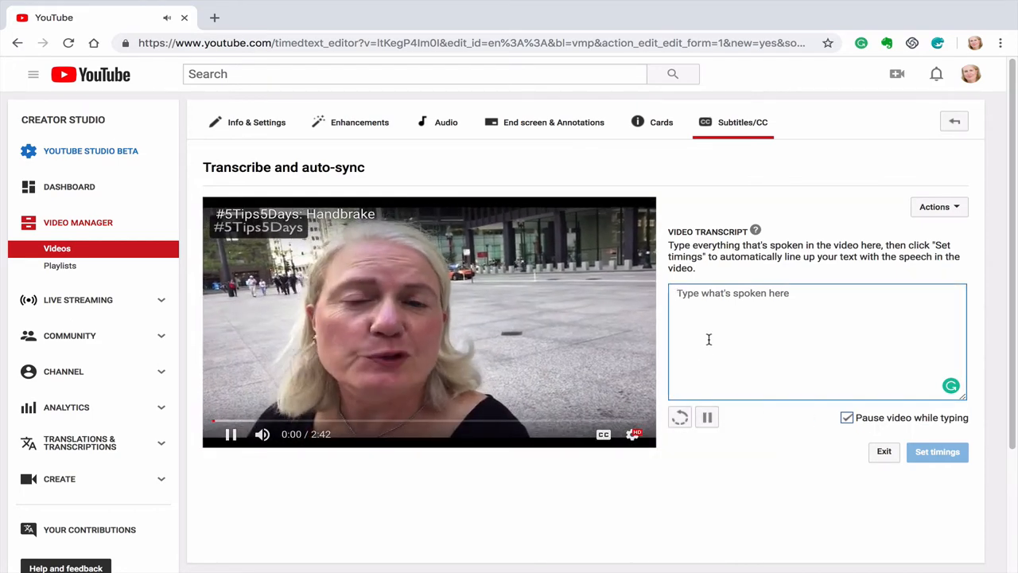
type("Hi")
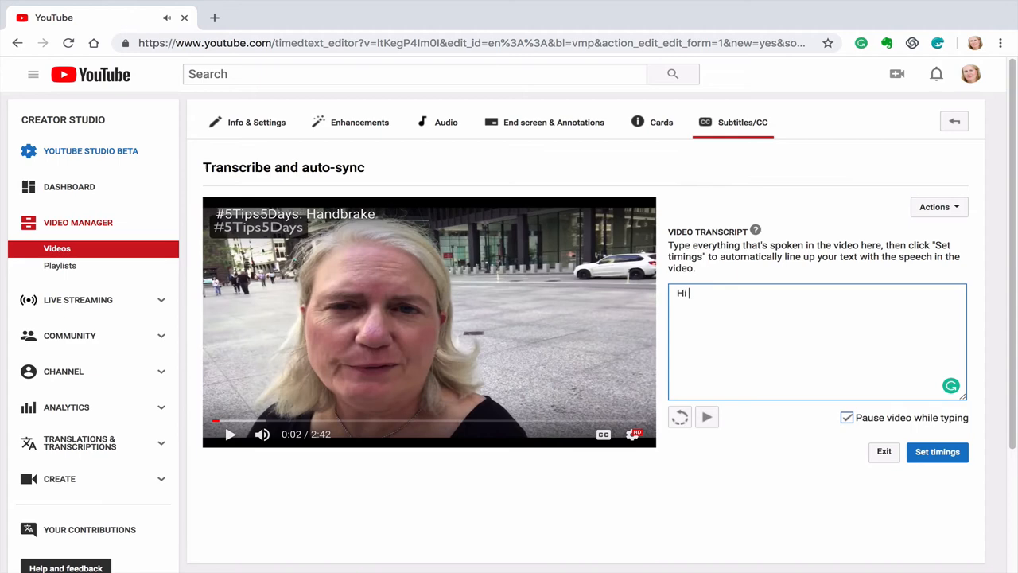
type("J")
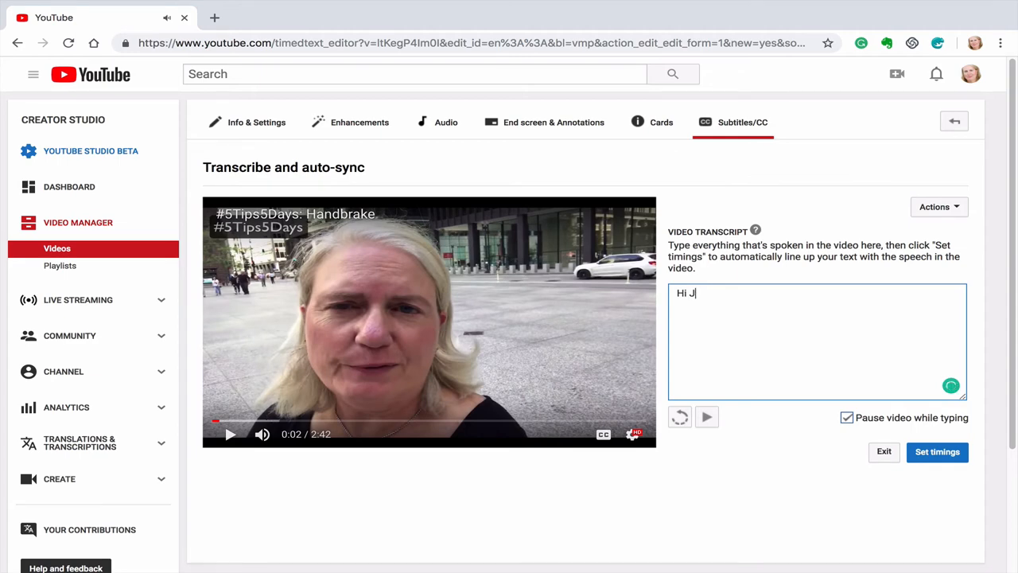
type("it")
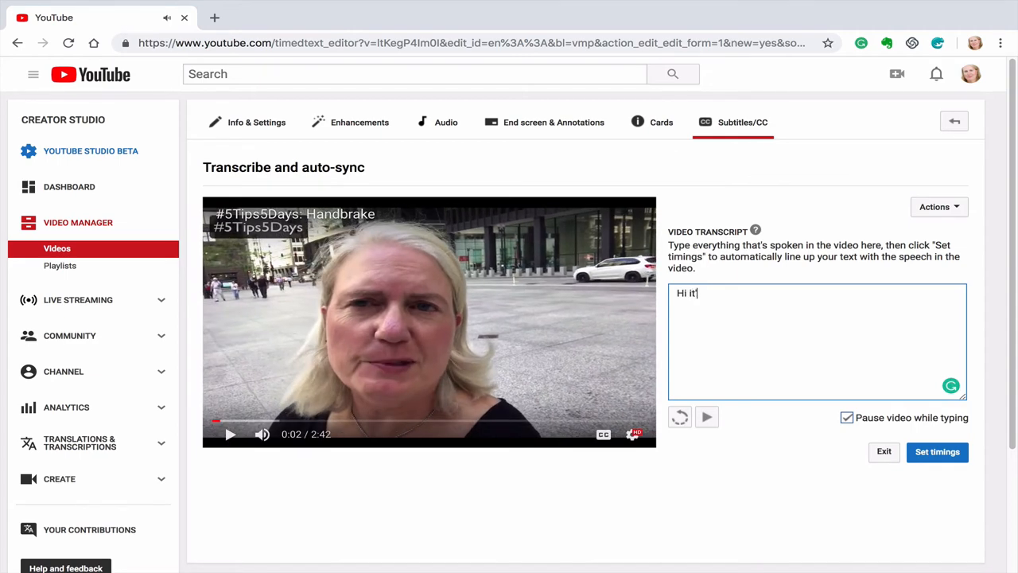
type("'s Jill.")
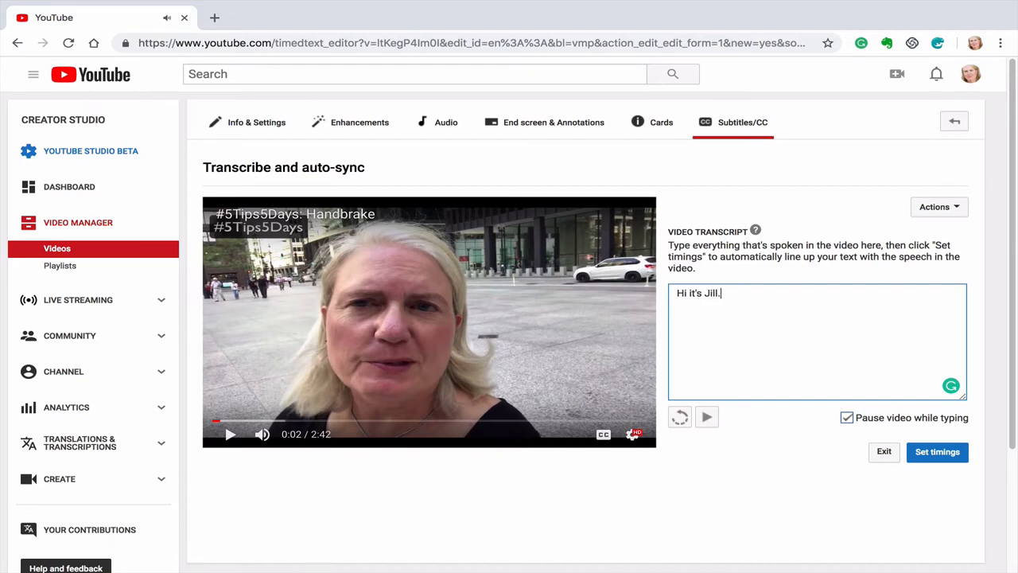
left_click(706, 417)
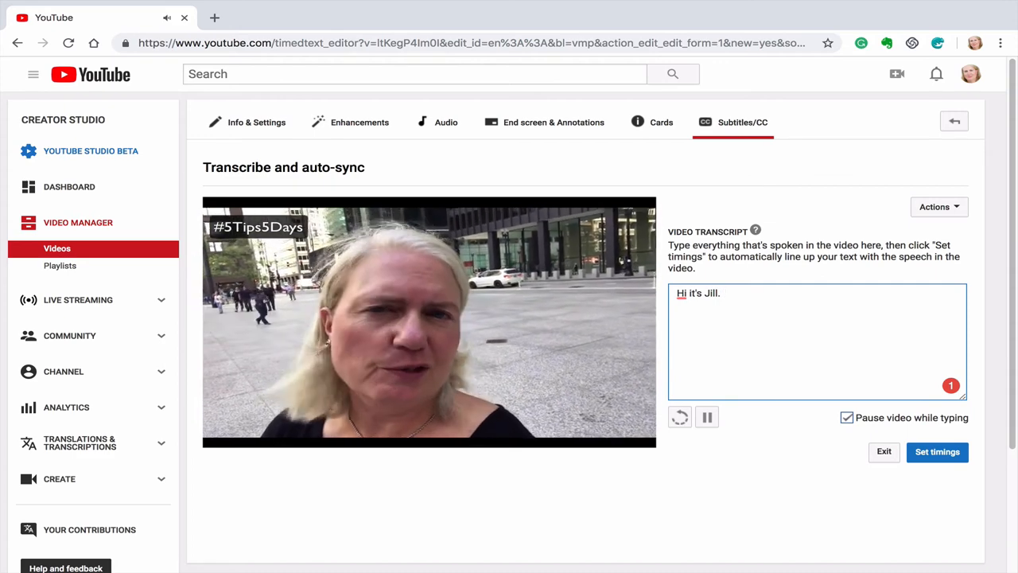
left_click(937, 451)
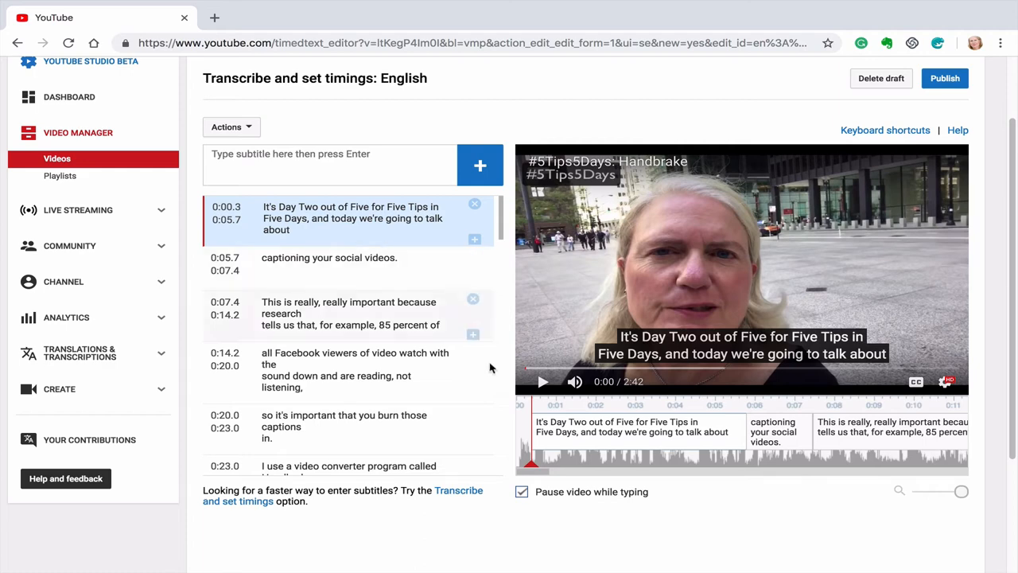
Play the timed English draft and stop at the Facebook viewers caption.
left_click(544, 381)
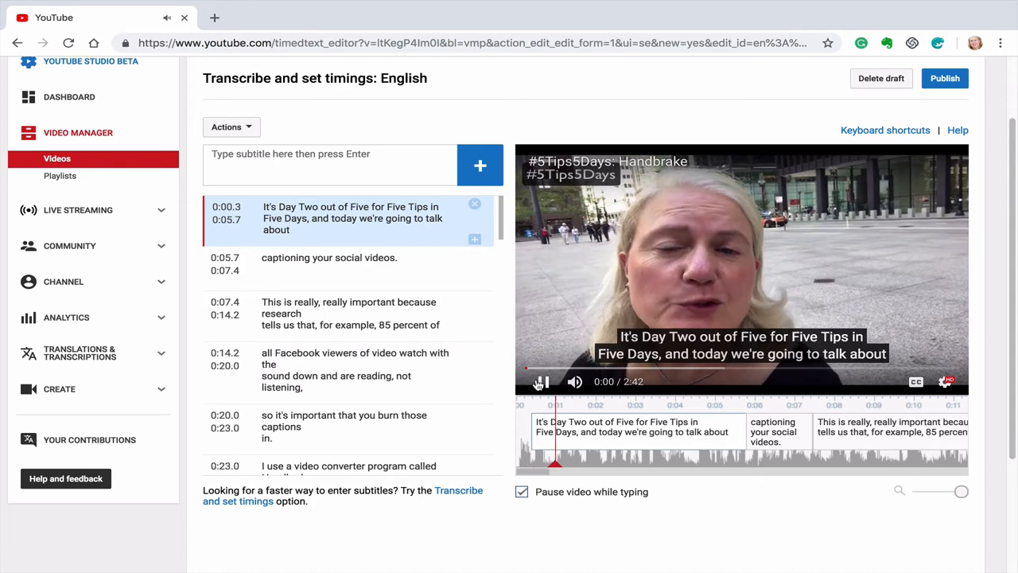
left_click(541, 381)
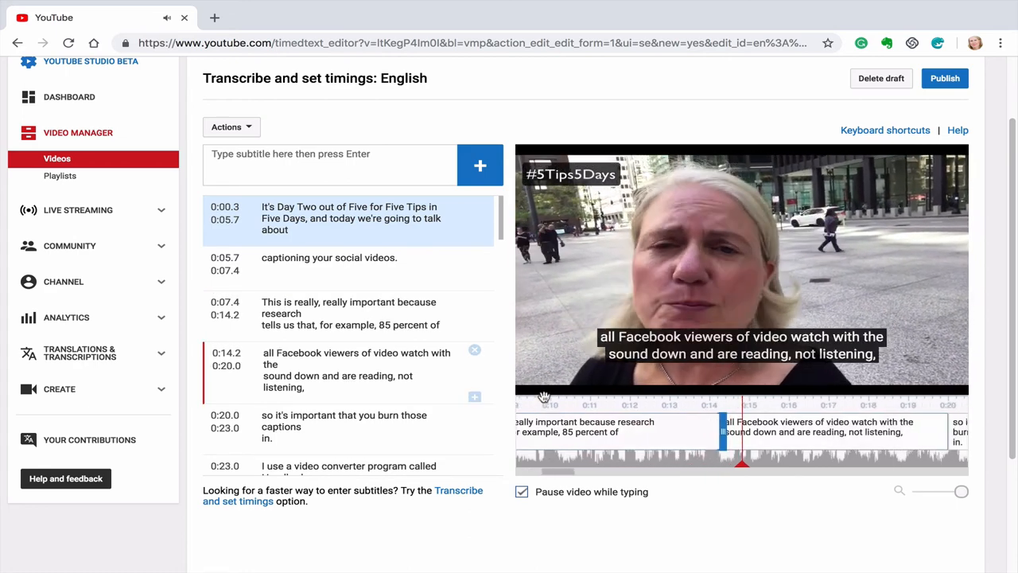
left_click(342, 370)
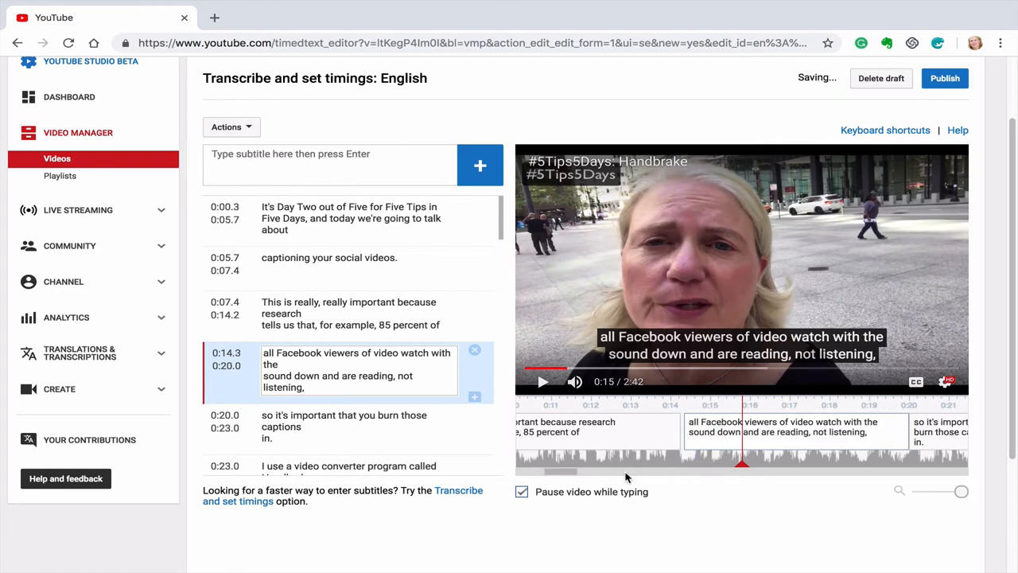
mouse_move(640, 500)
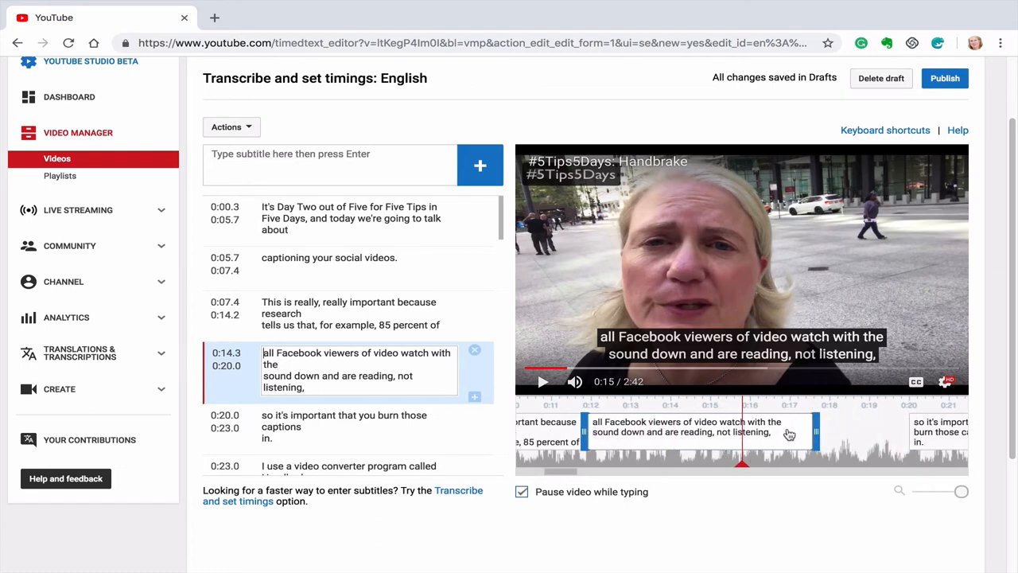
Drag the Facebook viewers caption's edge so it runs 0:14.3 to 0:19.9.
left_click_drag(816, 432, 911, 432)
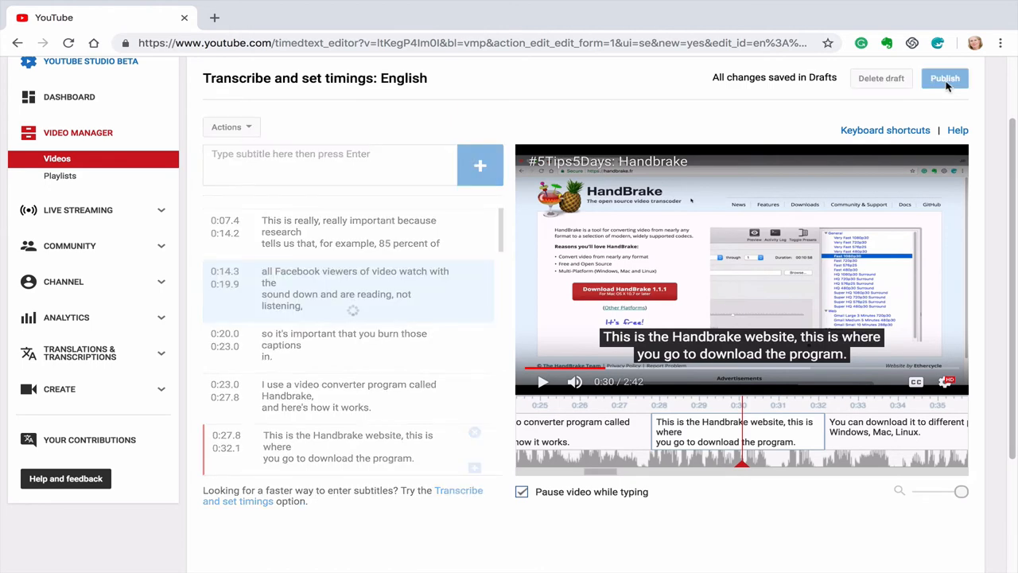
Publish the edited English subtitles, then select English under Published.
left_click(945, 78)
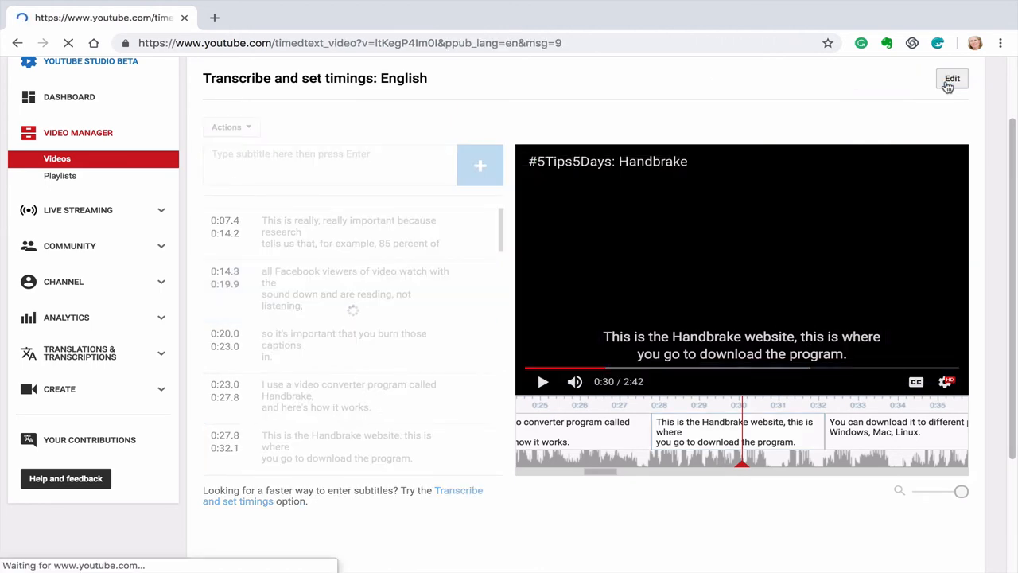
left_click(952, 78)
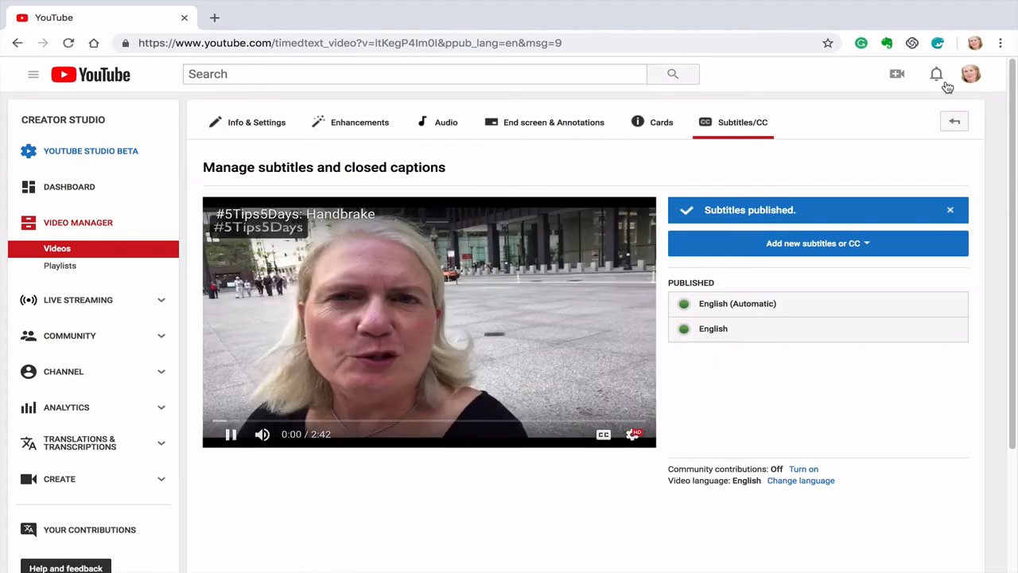
left_click(231, 434)
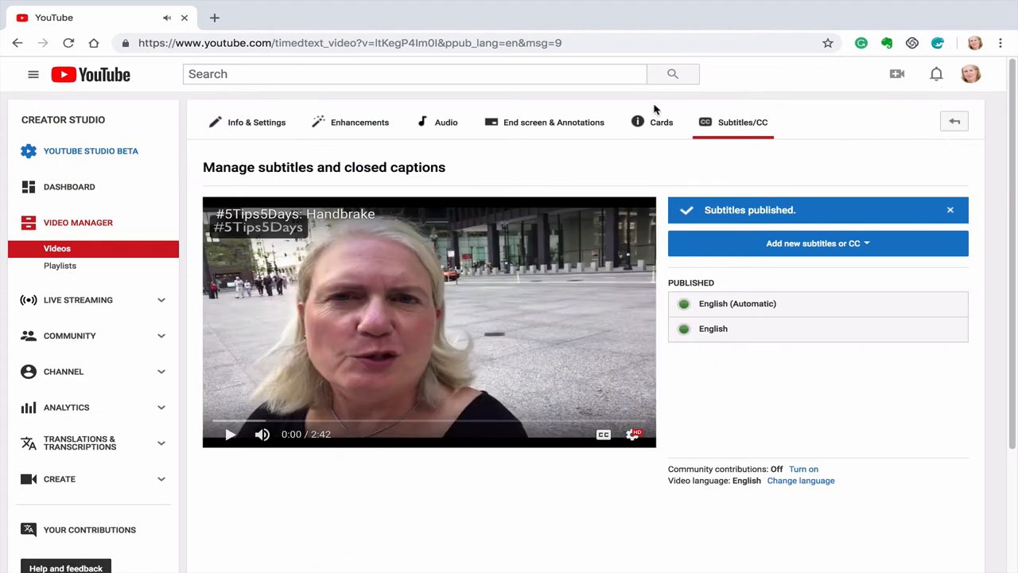
mouse_move(712, 329)
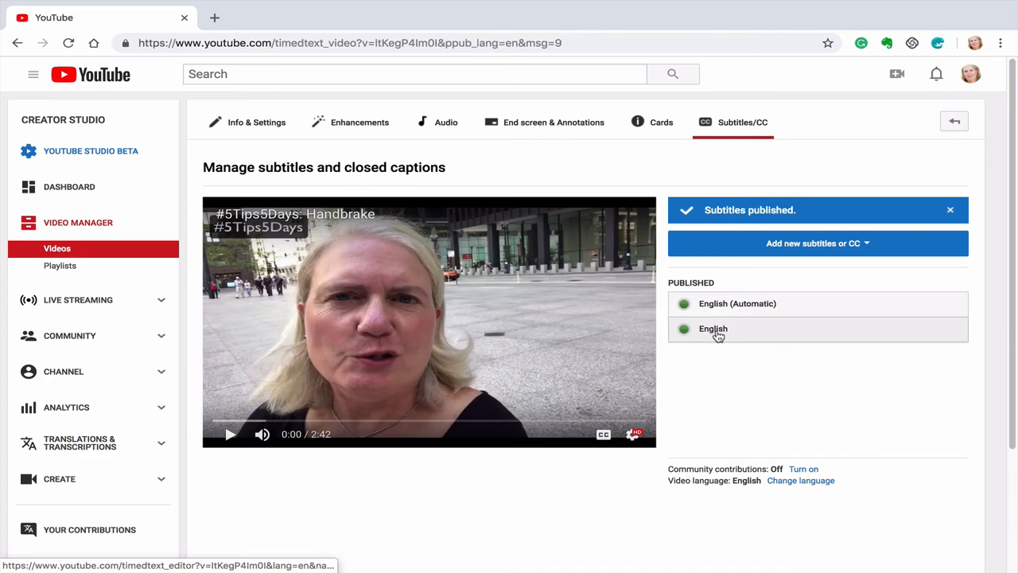
mouse_move(713, 329)
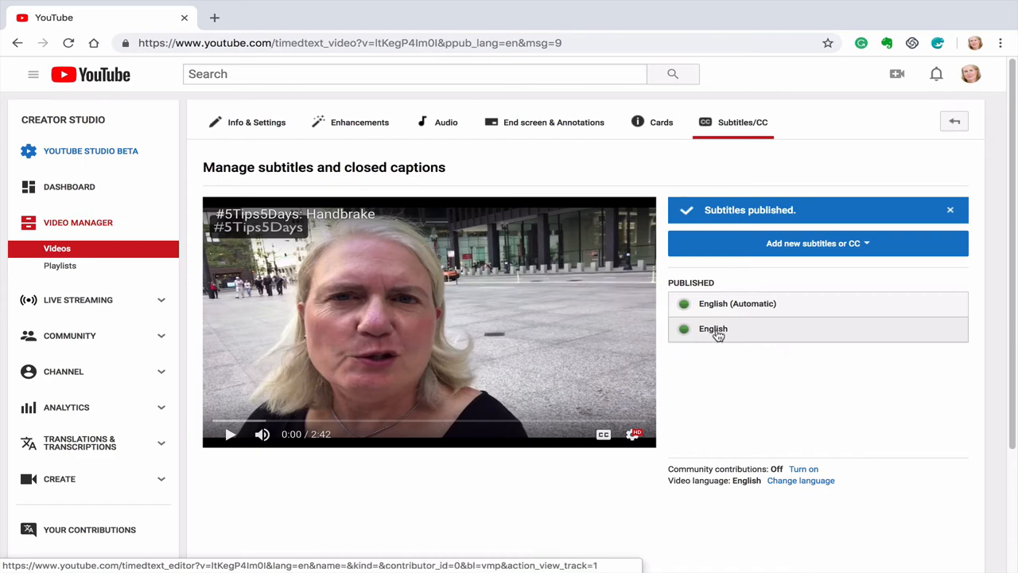
left_click(712, 328)
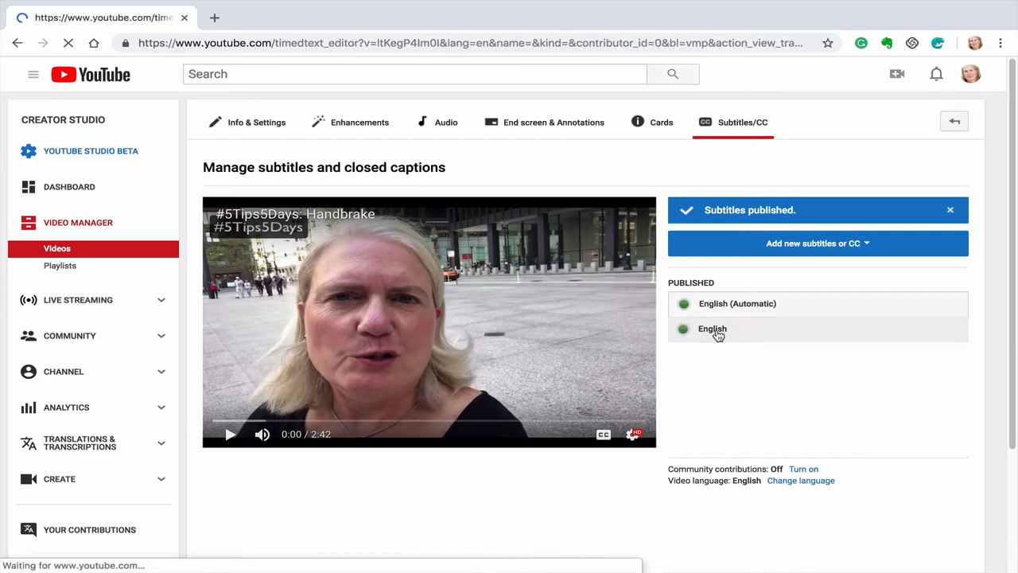
left_click(713, 329)
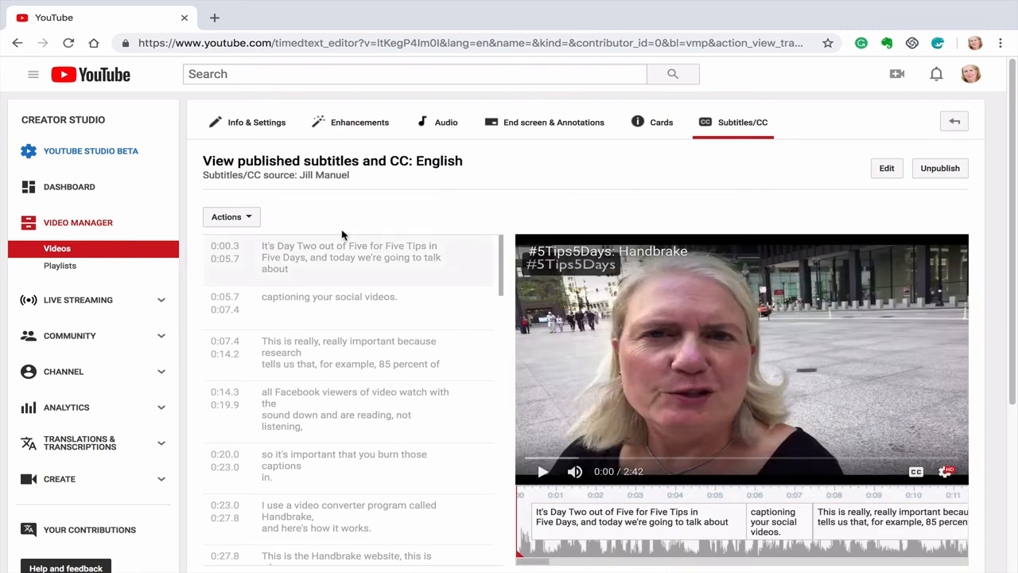
Open the Actions dropdown showing .vtt, .srt and .sbv download options.
left_click(231, 216)
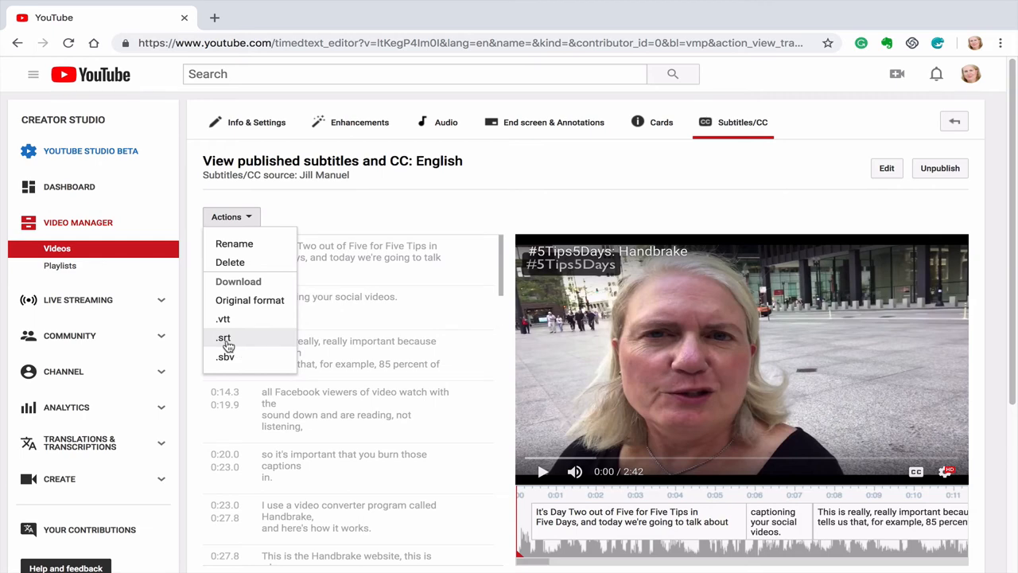
mouse_move(223, 338)
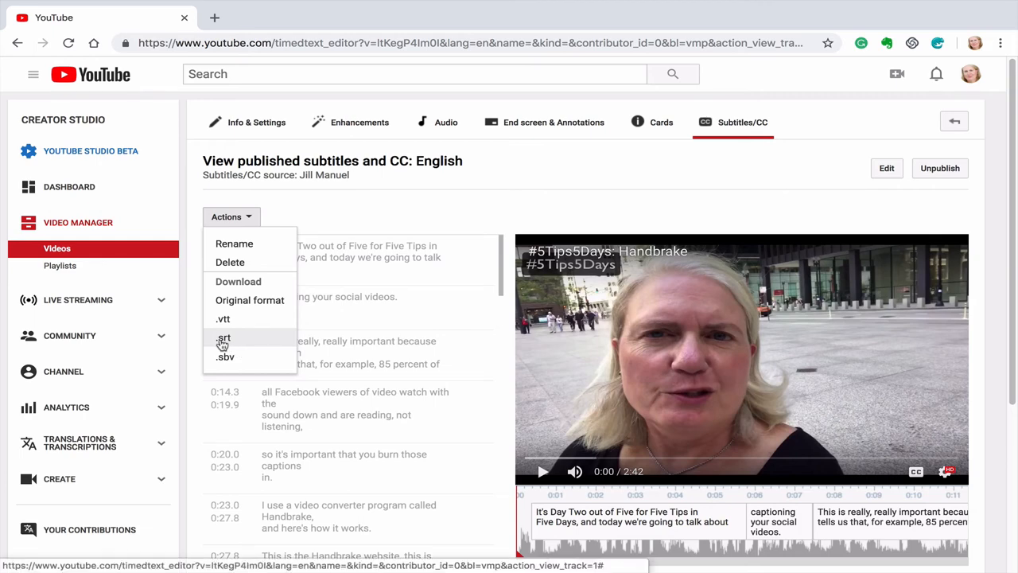
mouse_move(223, 342)
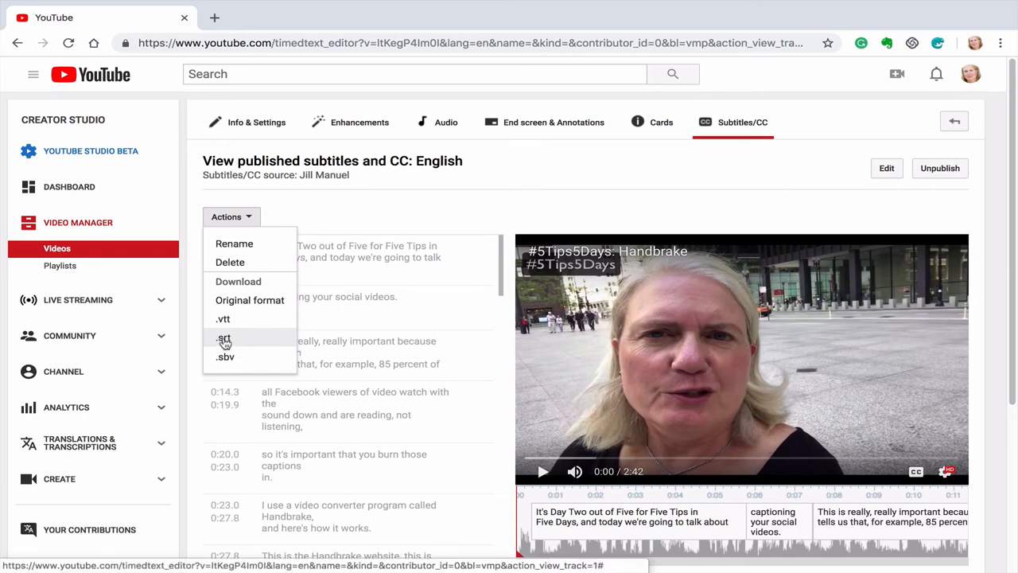
Save the .srt as 'Handbrake Captions' on the Desktop, replacing the old file.
left_click(223, 338)
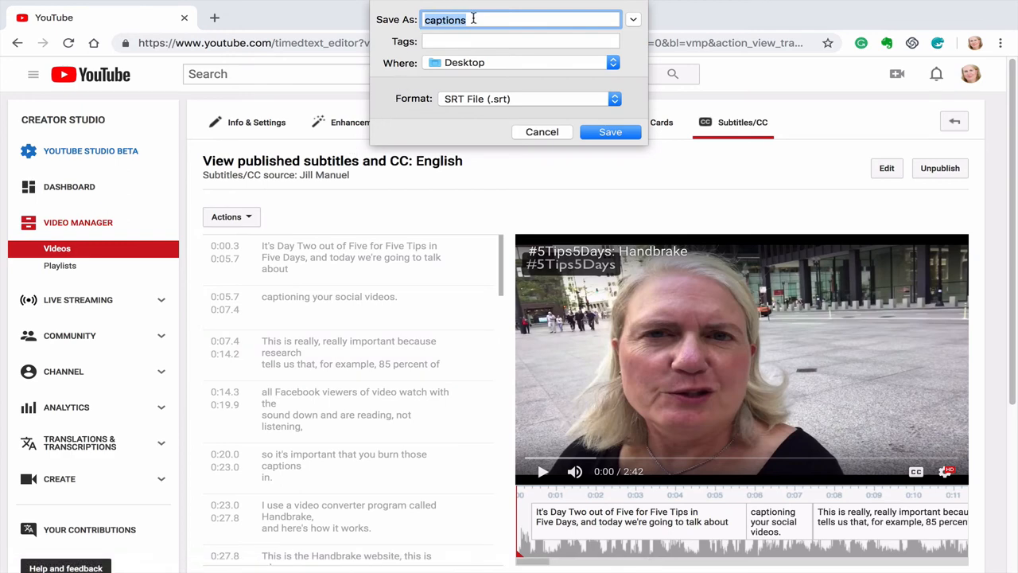
type("ca")
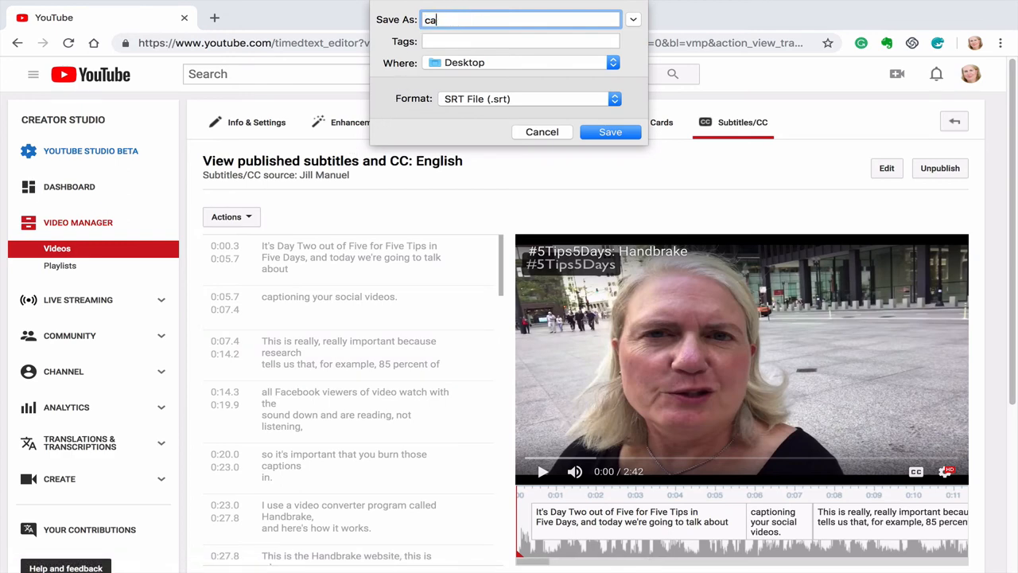
type("Hand")
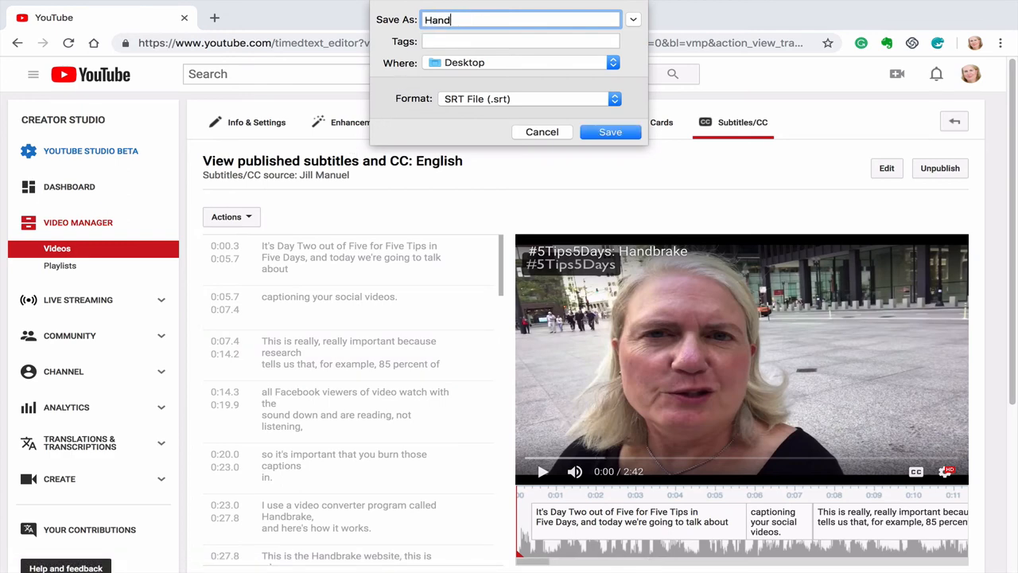
type("brake")
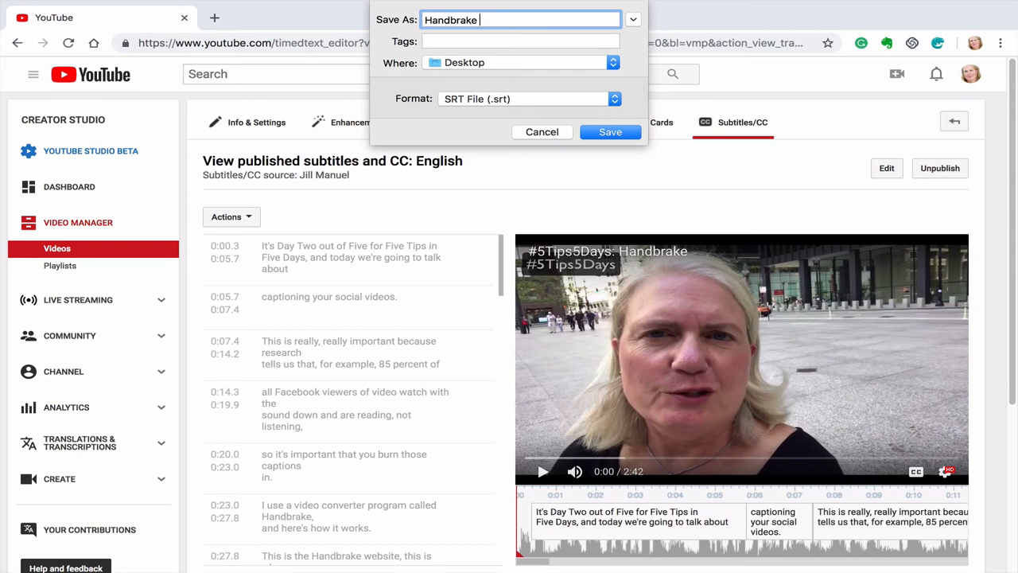
type("Captions")
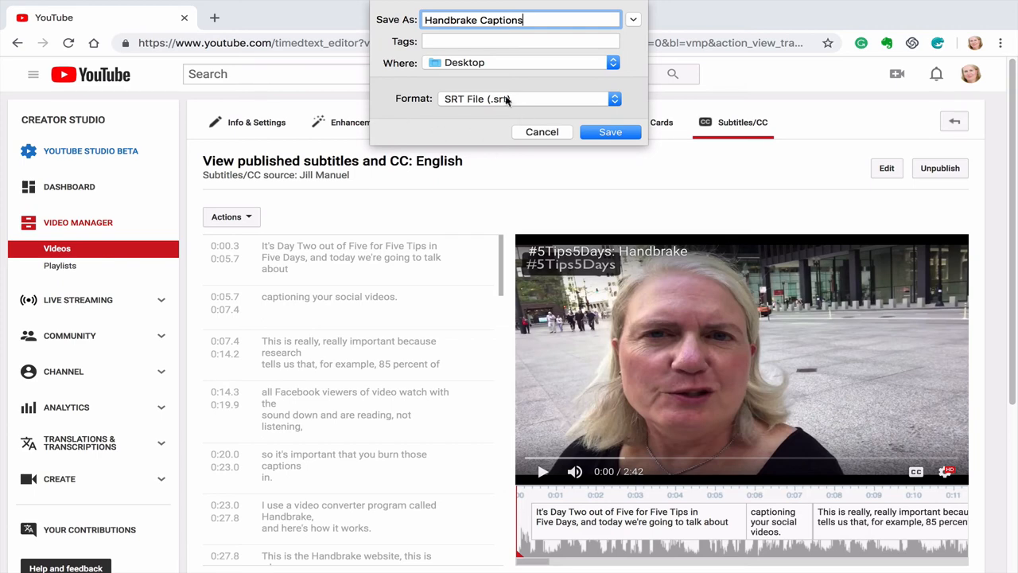
mouse_move(460, 108)
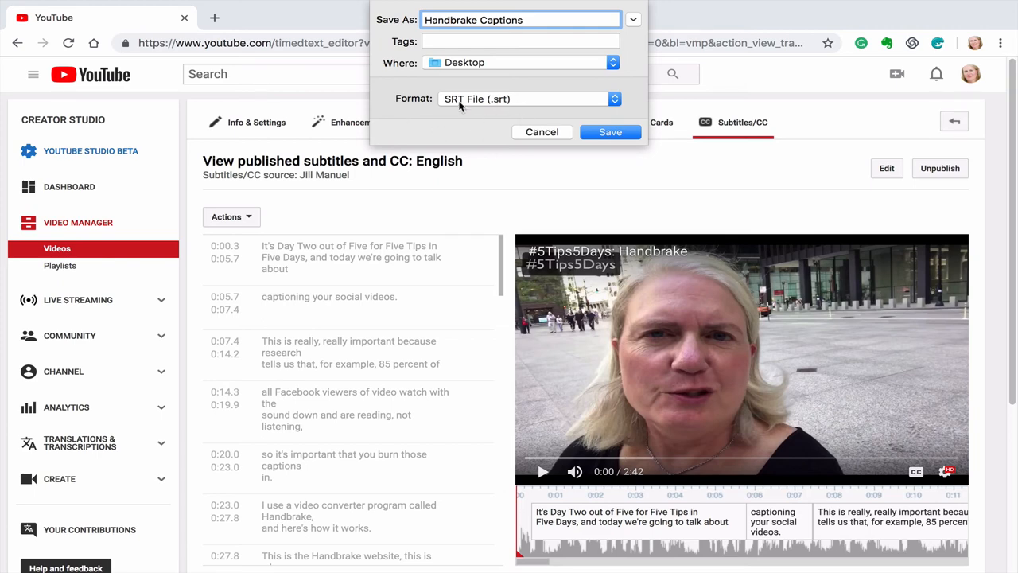
left_click(610, 132)
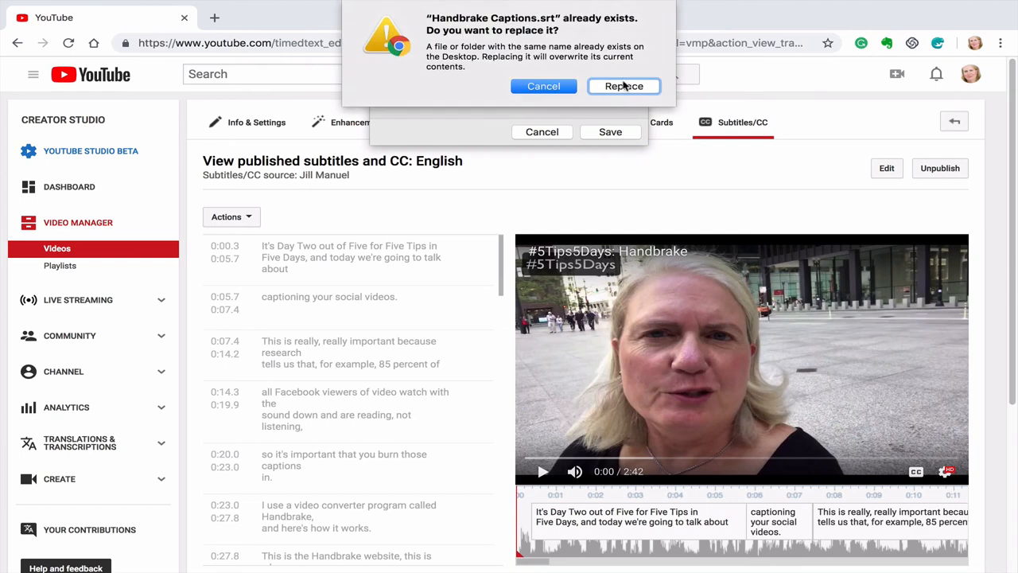
left_click(624, 86)
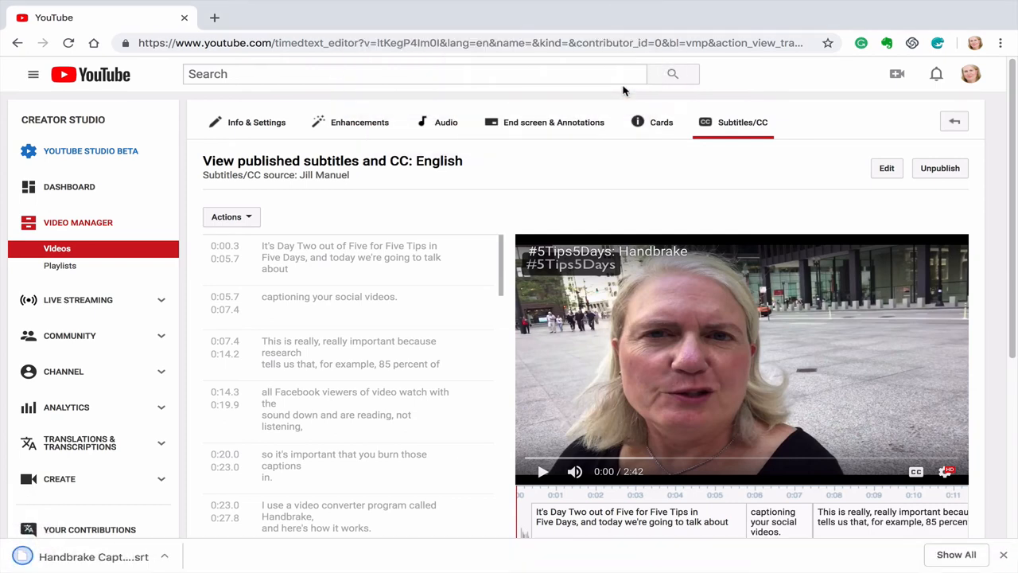